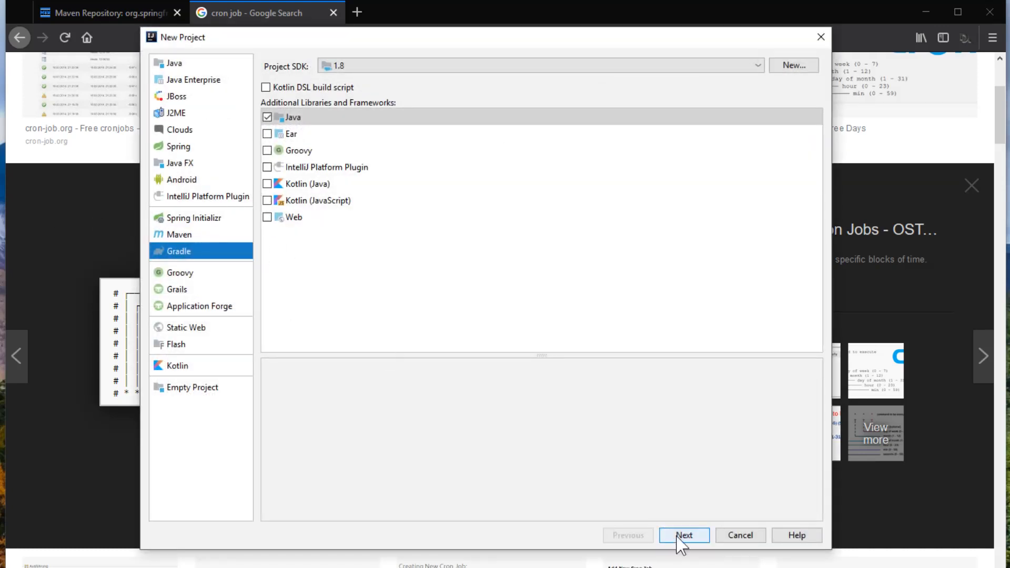
Finish the wizard with GroupId com.lynas and ArtifactId scheduling-demo to create the project
click(683, 536)
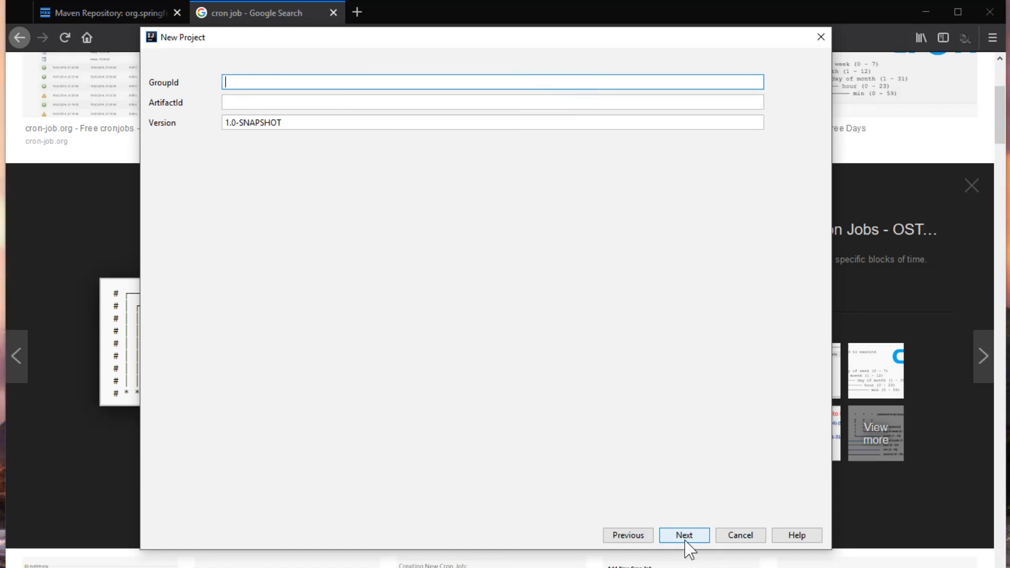
text(com)
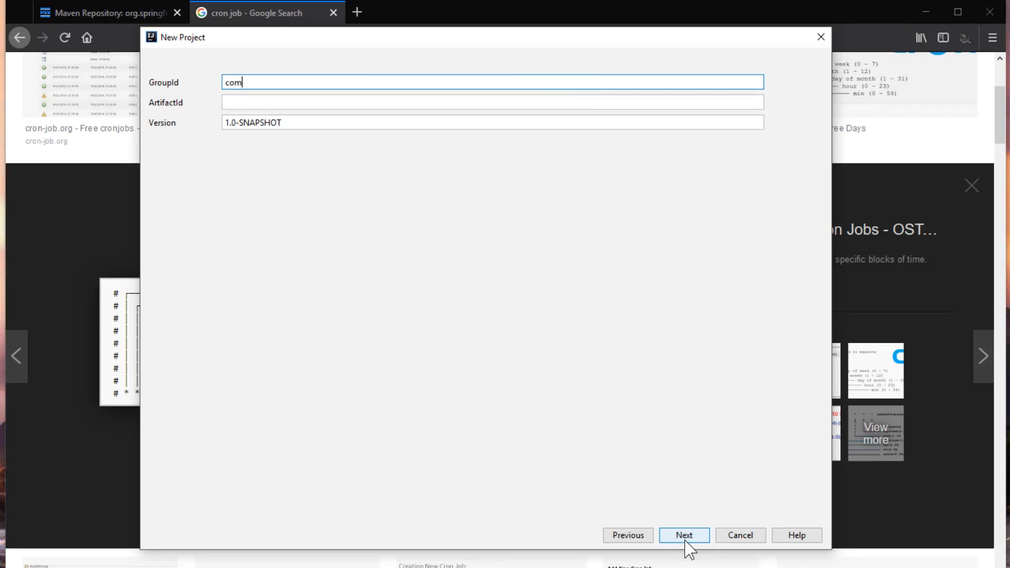
text(.lynas)
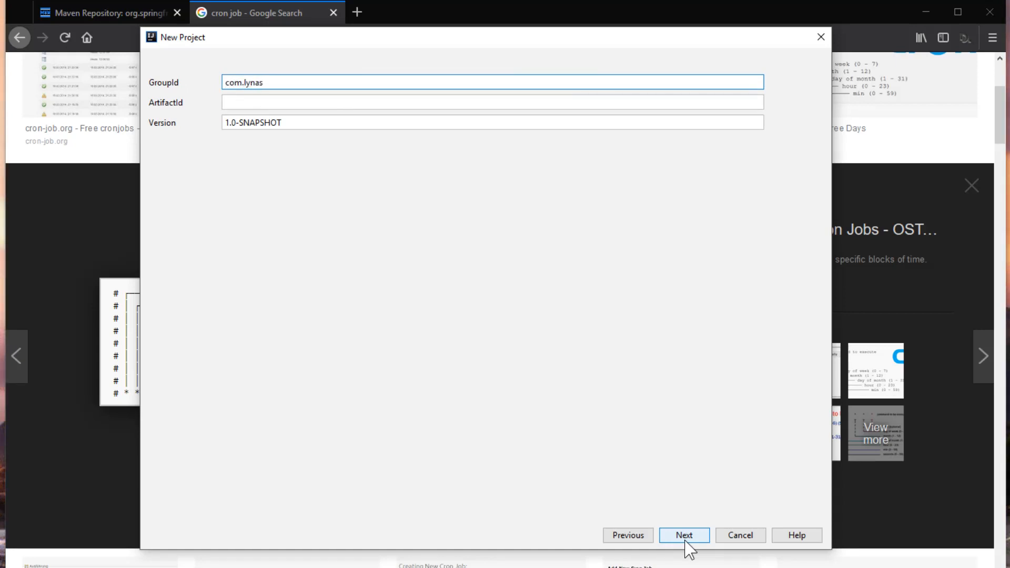
text(s)
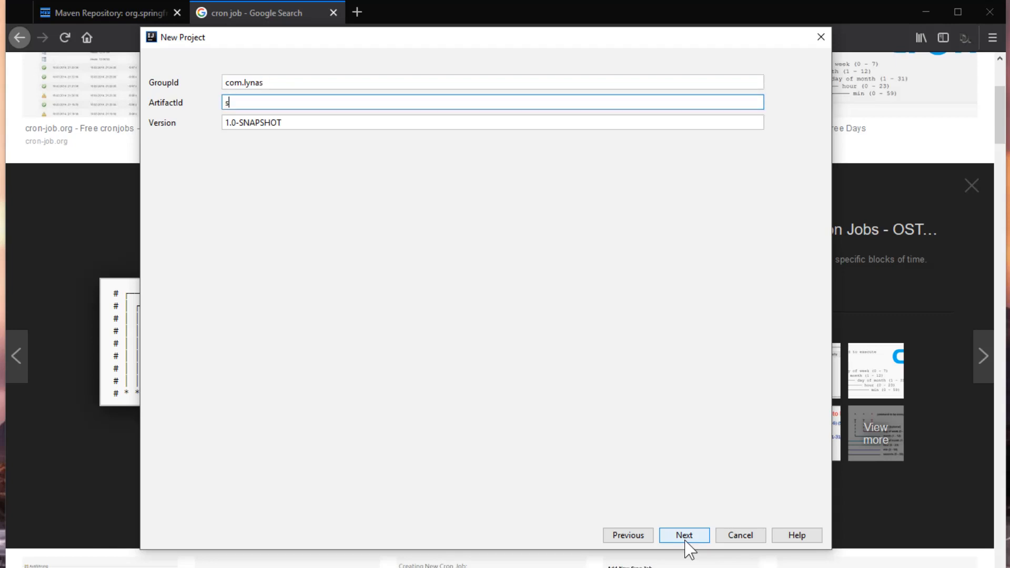
text(cheduling-demo)
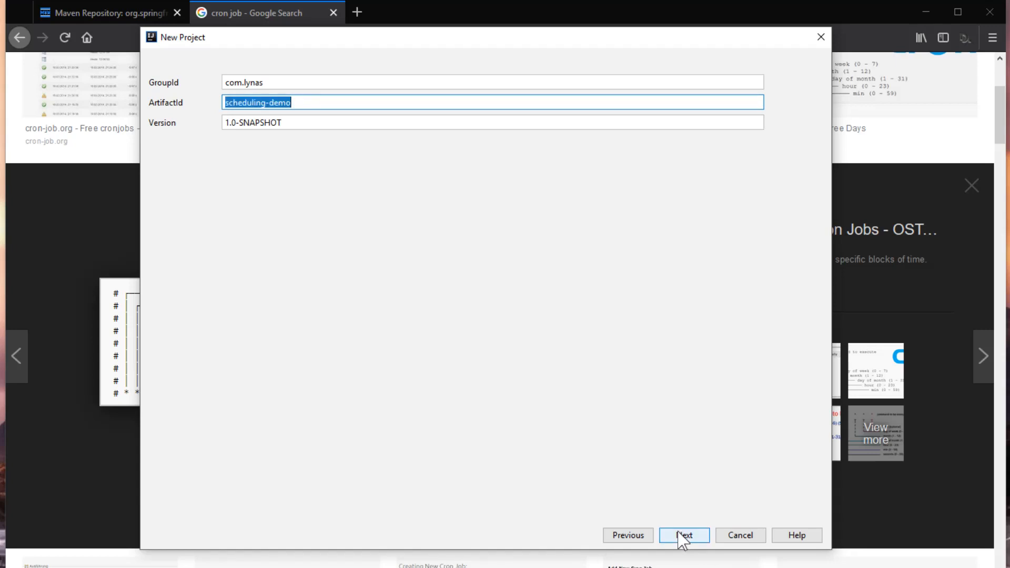
click(684, 535)
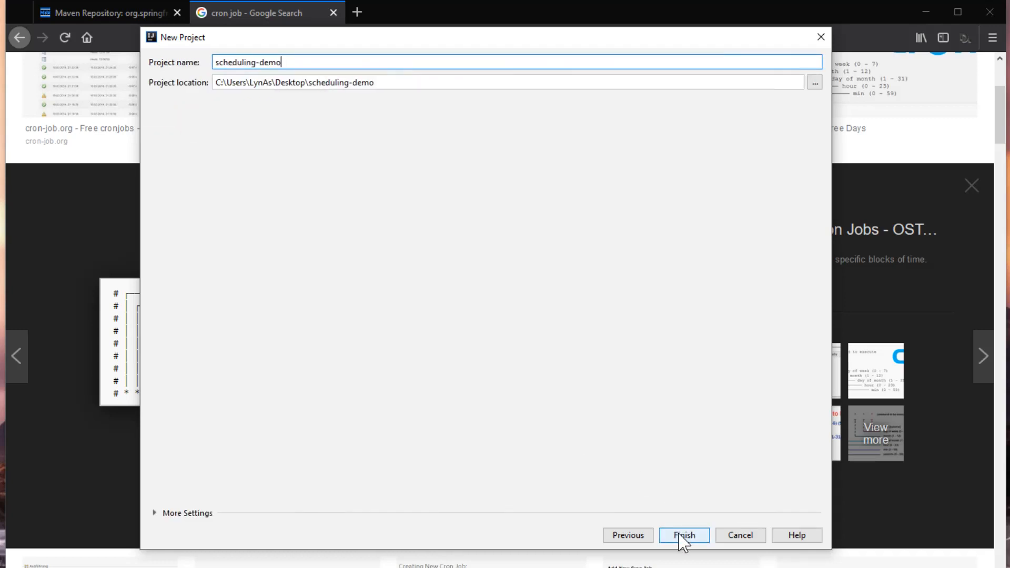
click(683, 534)
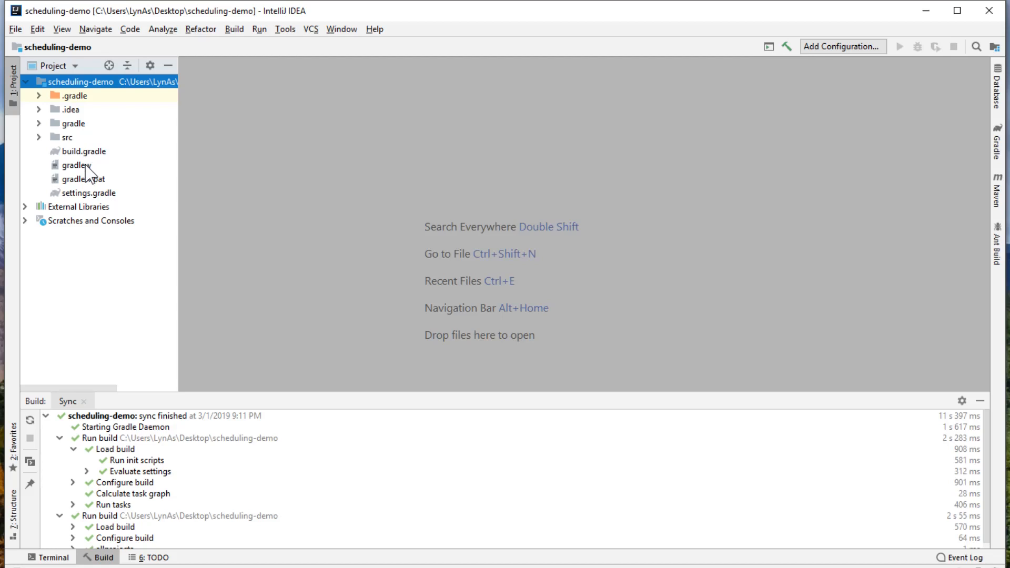
Declare compile 'org.springframework:spring-context:5.1.5.RELEASE' in build.gradle dependencies
double_click(85, 150)
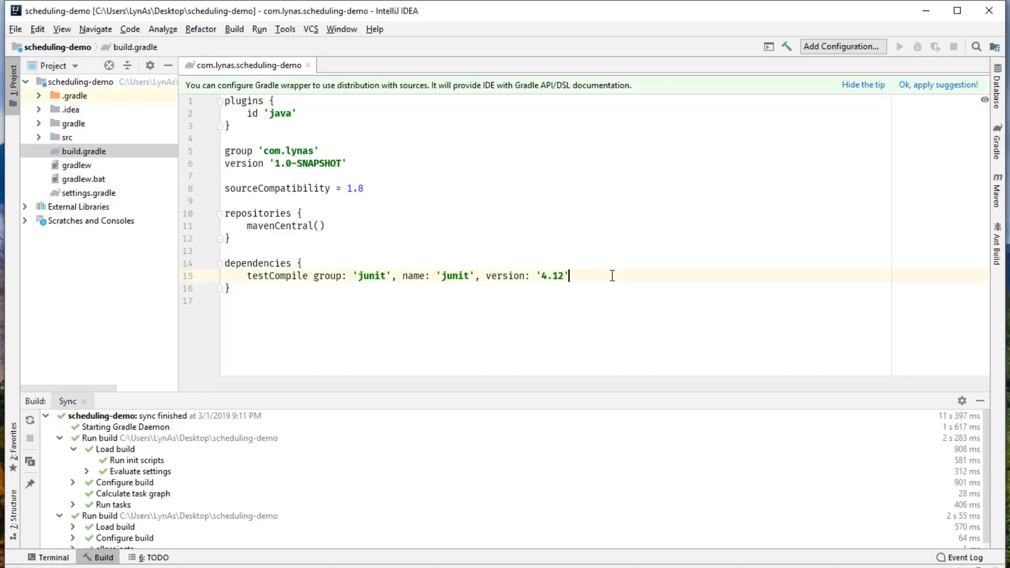
text(compile group: 'org.springframework', name: 'spring-context', version: '5.1.5.RELEASE')
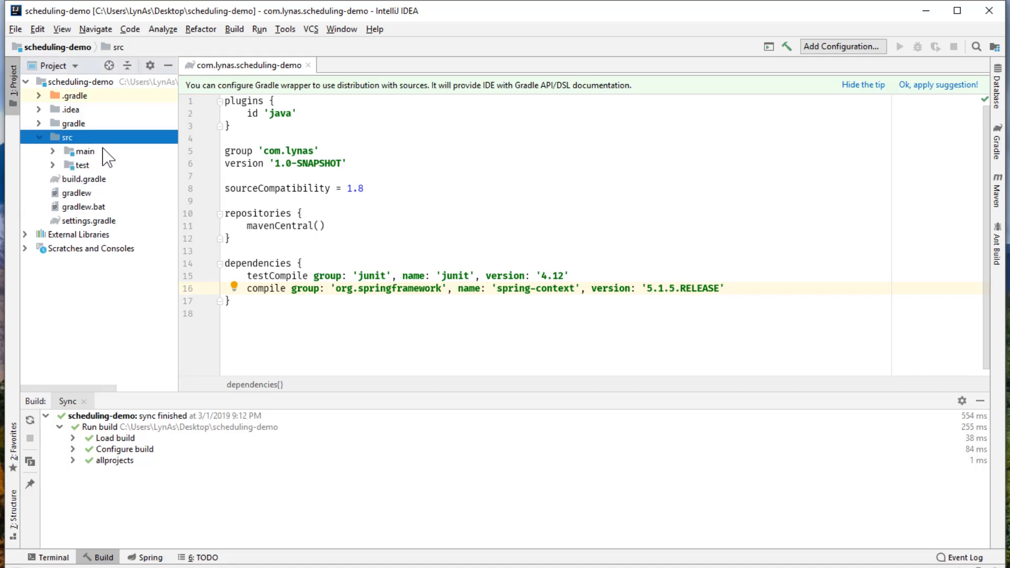
click(84, 150)
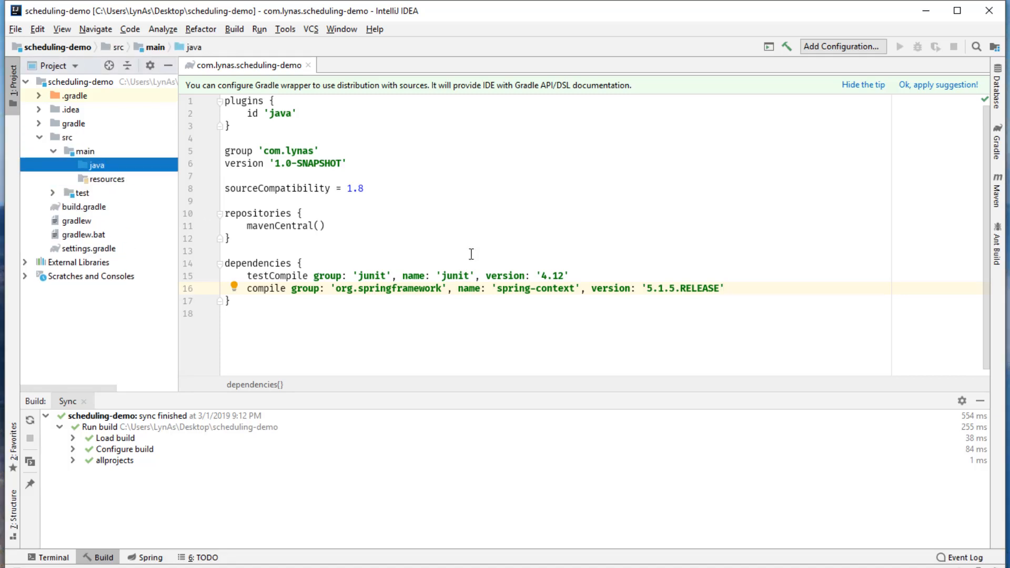
Create a new Java class com.lynas.App under the java source folder
right_click(94, 165)
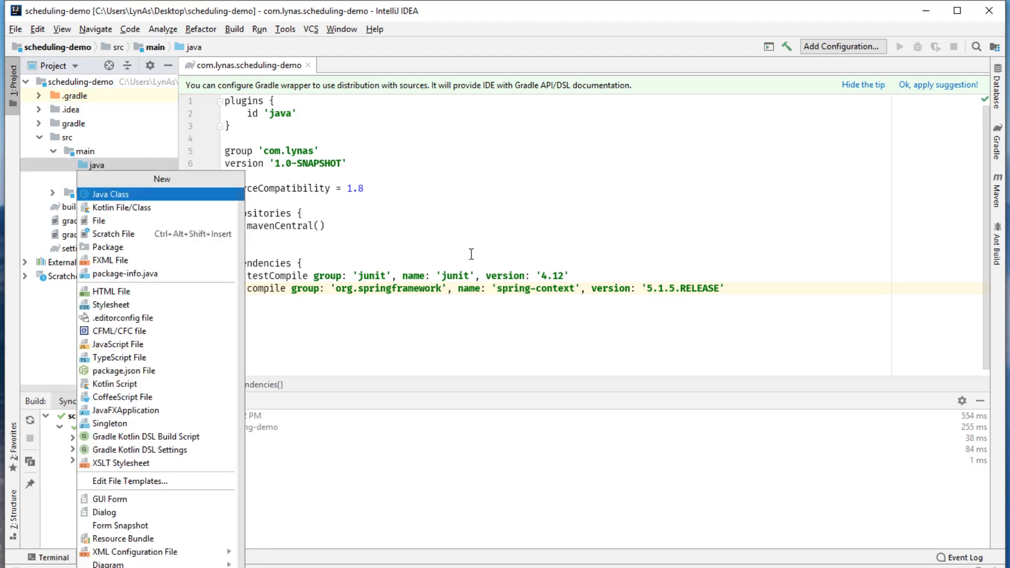
click(110, 193)
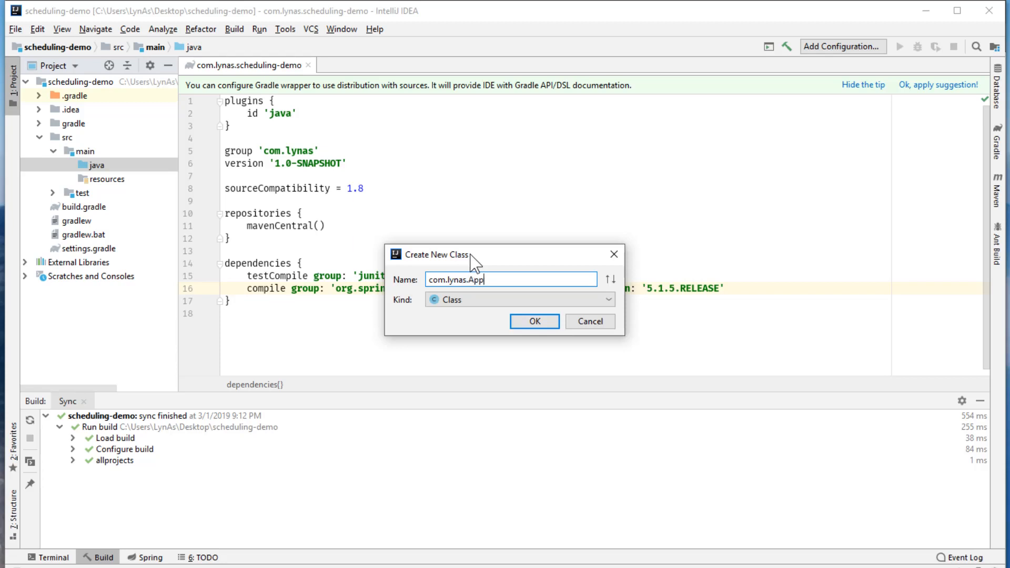
click(535, 321)
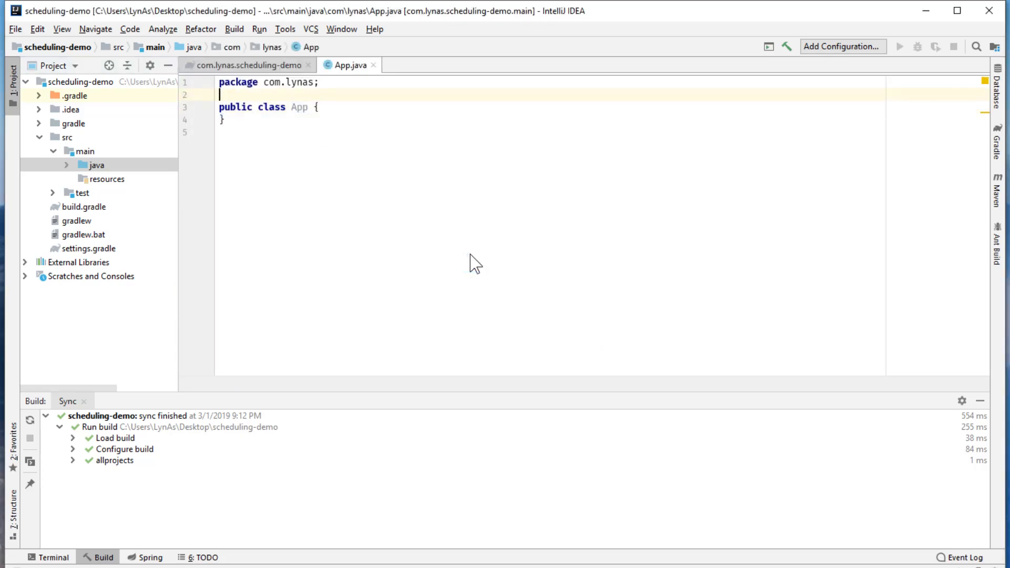
text(@)
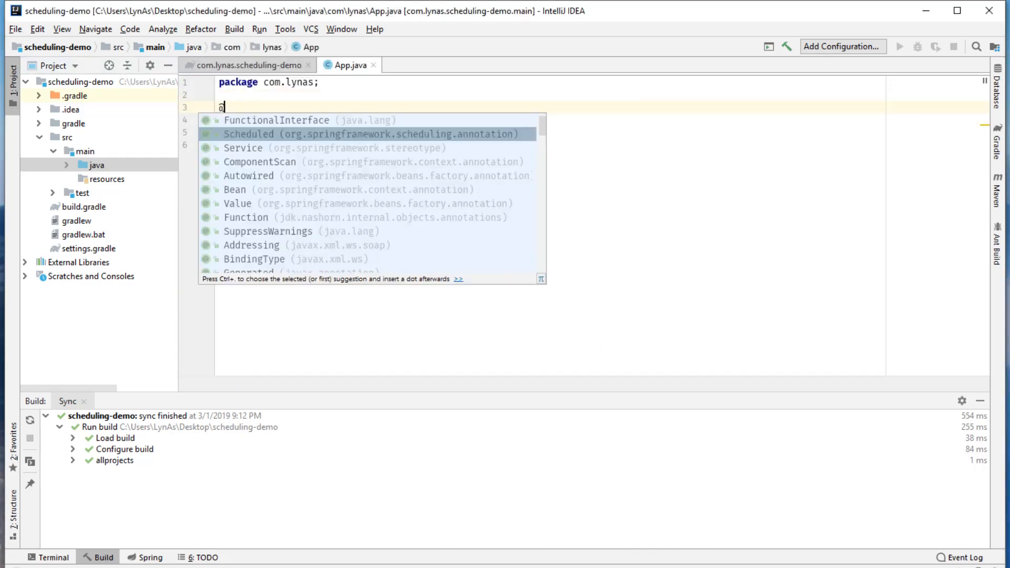
text(Cpmf)
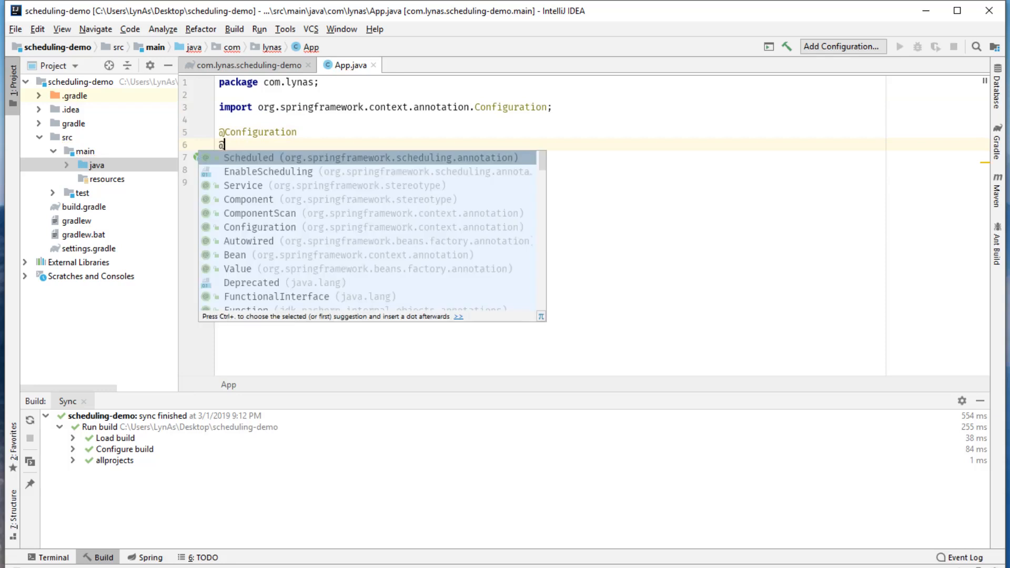
text(ComponentScan)
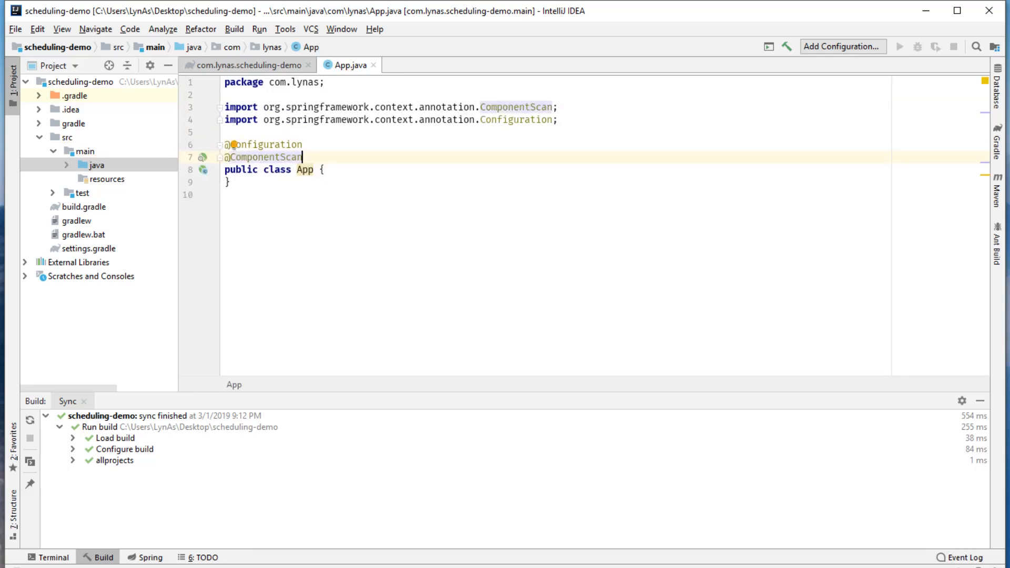
text(("co"))
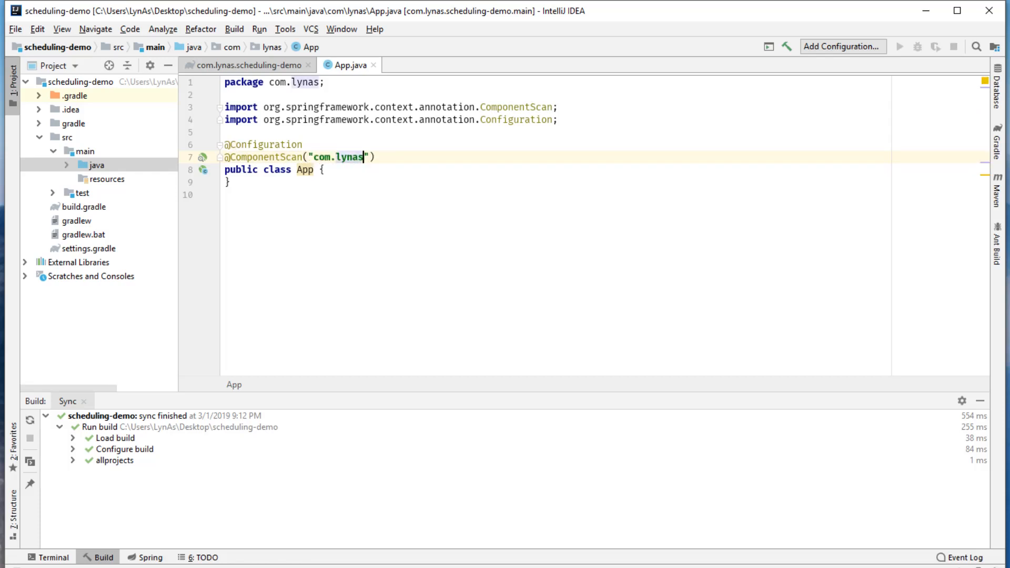
text(@)
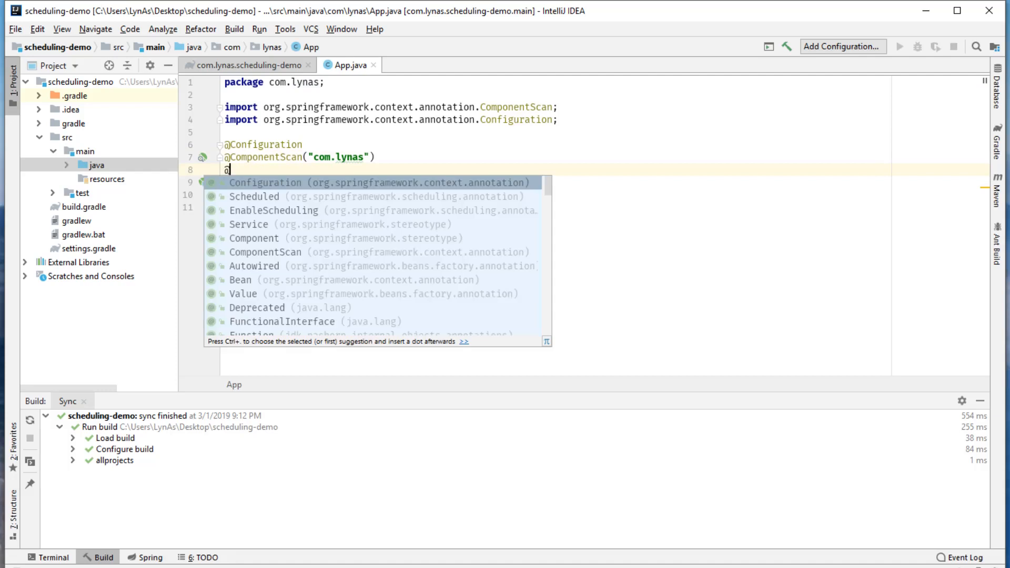
text(EnableScheduling)
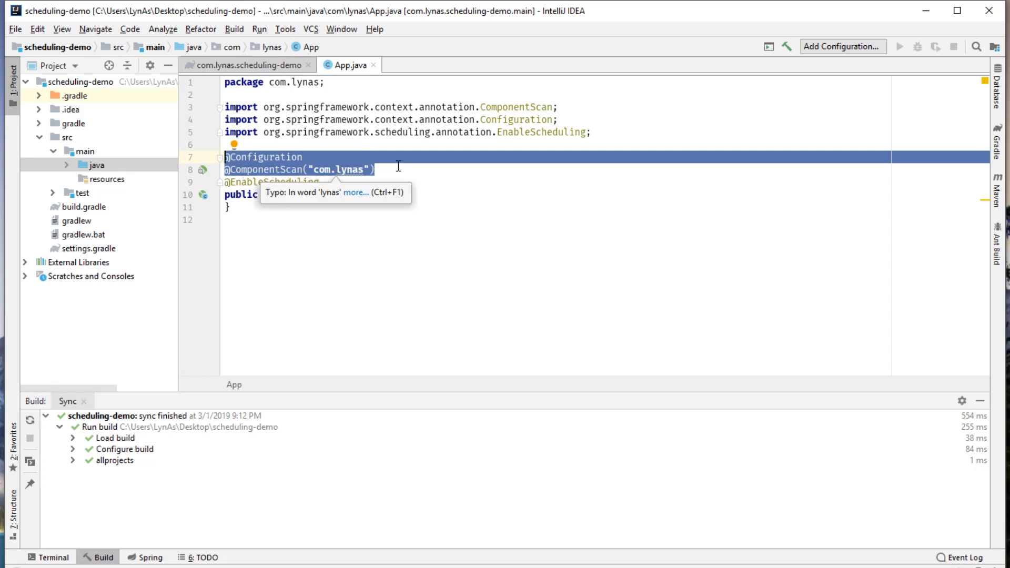
mouse_move(400, 167)
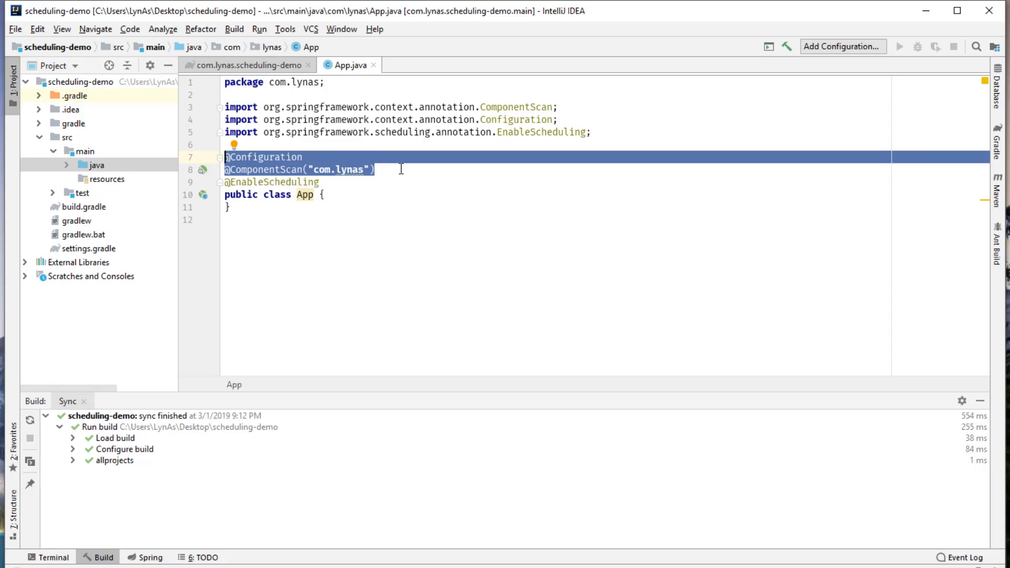
mouse_move(381, 179)
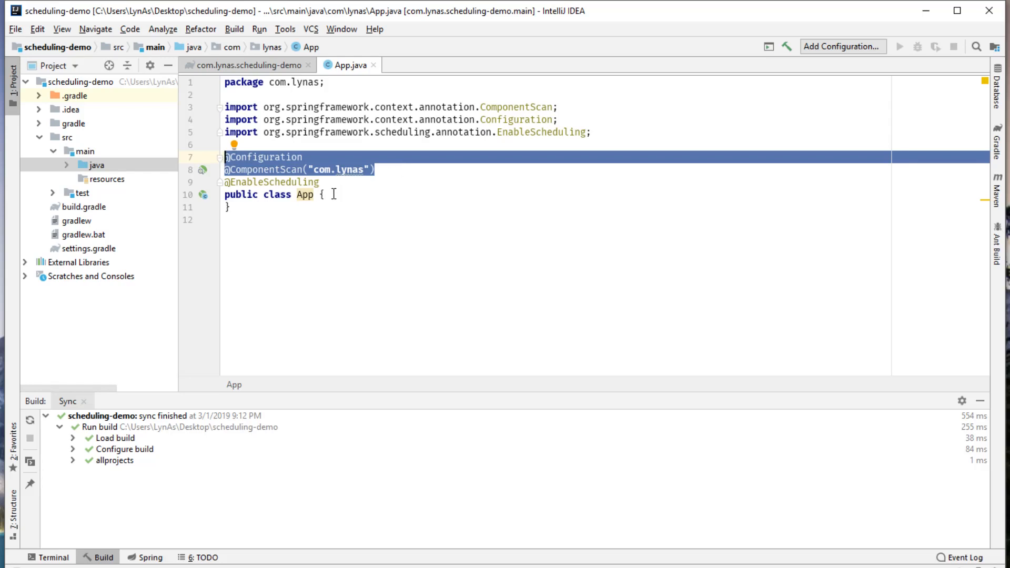
mouse_move(360, 180)
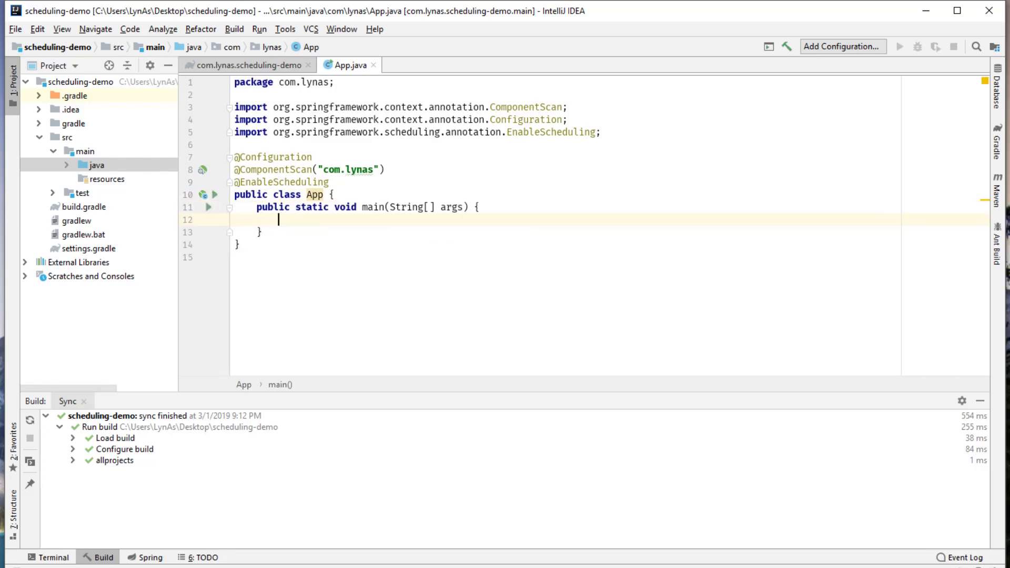
Write new AnnotationConfigApplicationContext(App.class).getBean(App.class); inside main
text(new A)
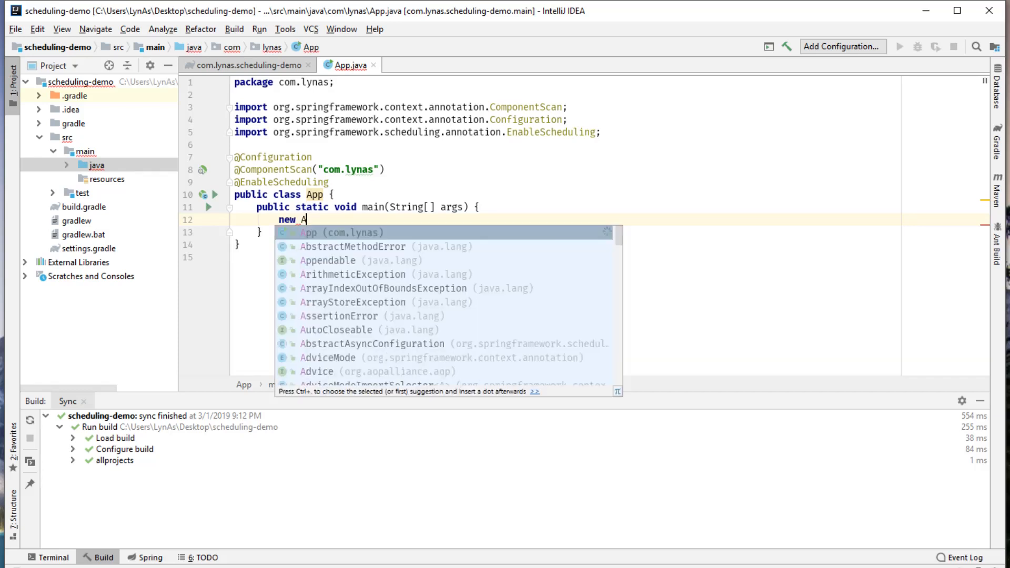
text(CAC)
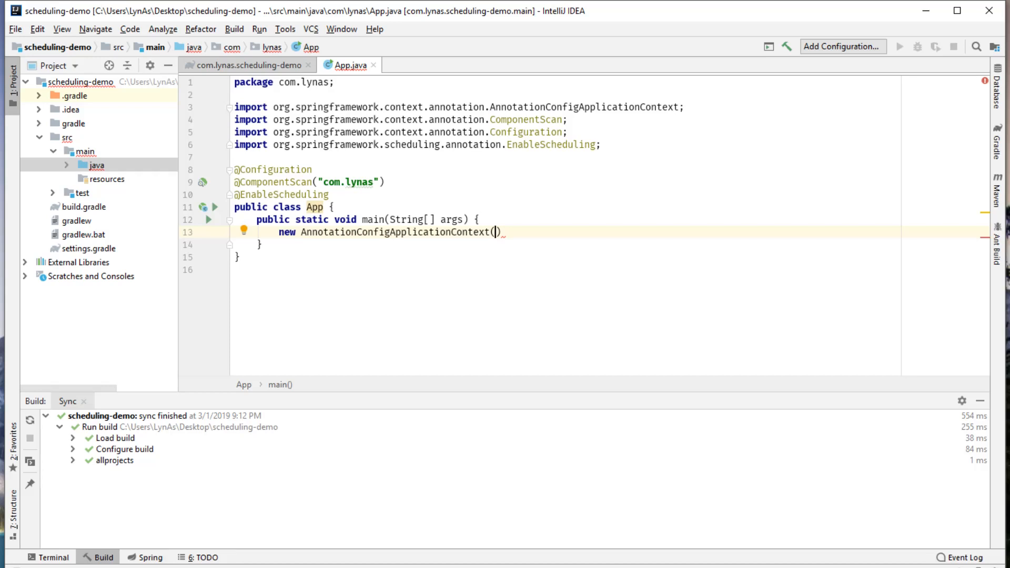
text(App.class)
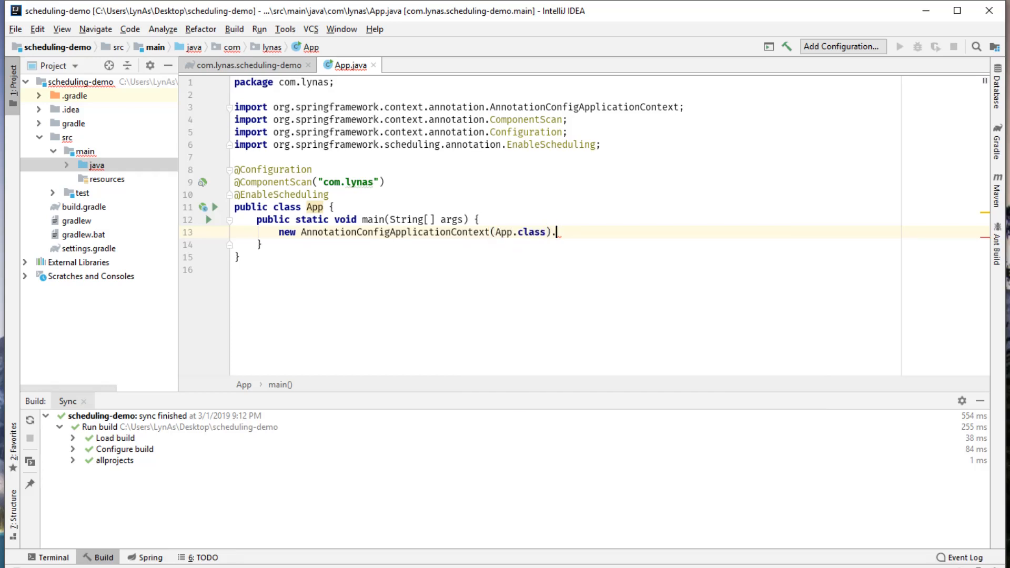
text(getBean()
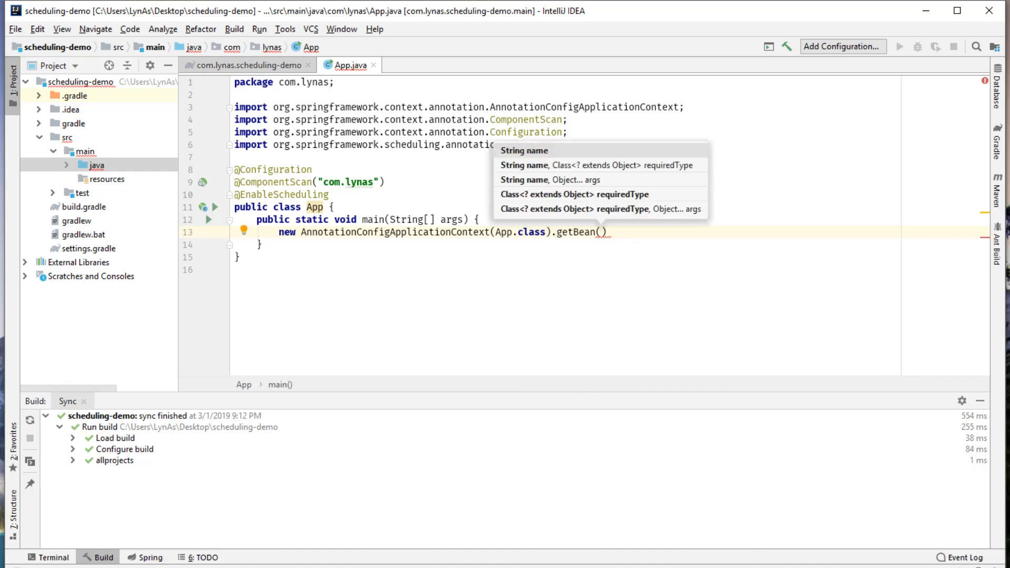
text(App.)
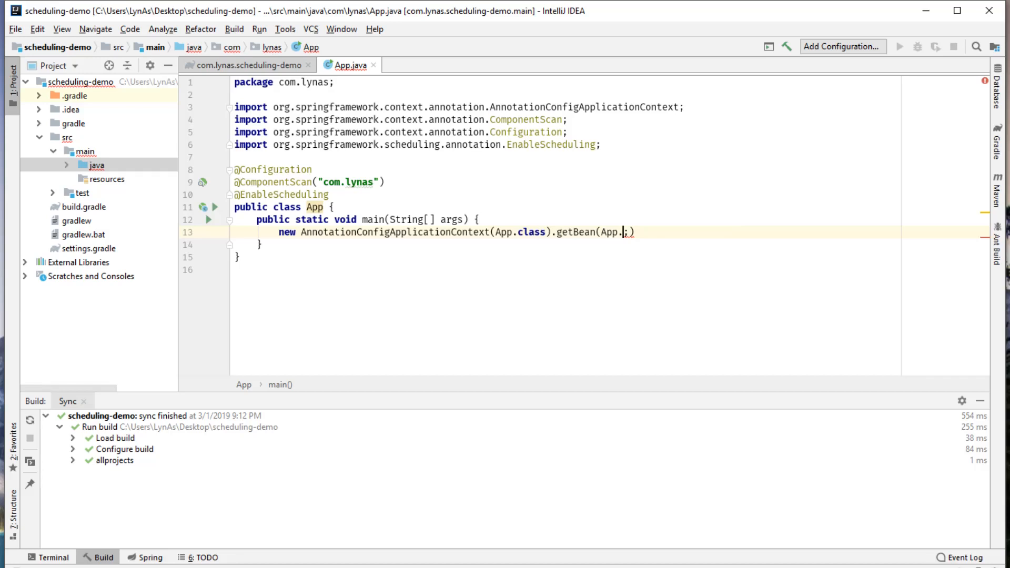
text(class)
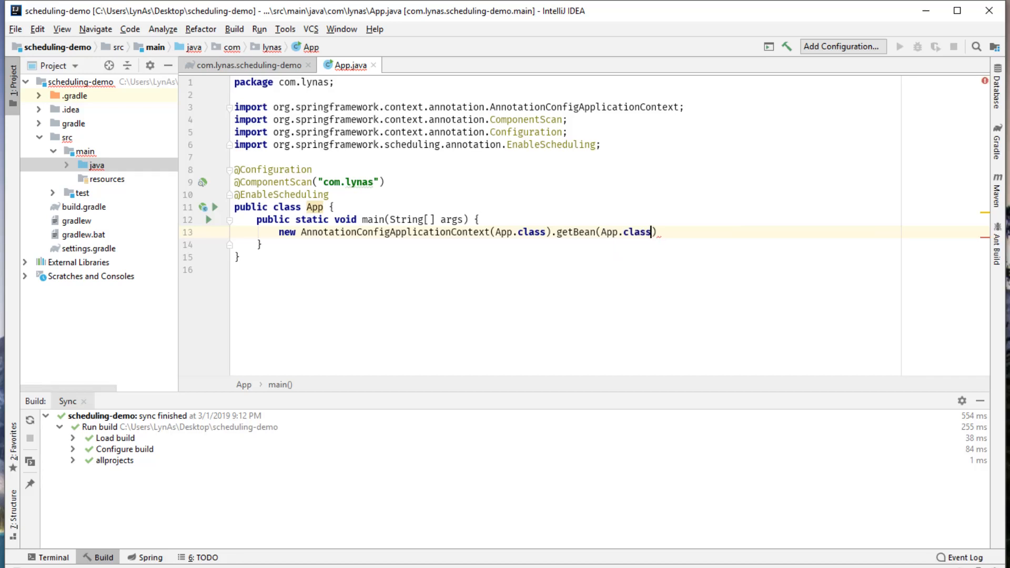
text(;)
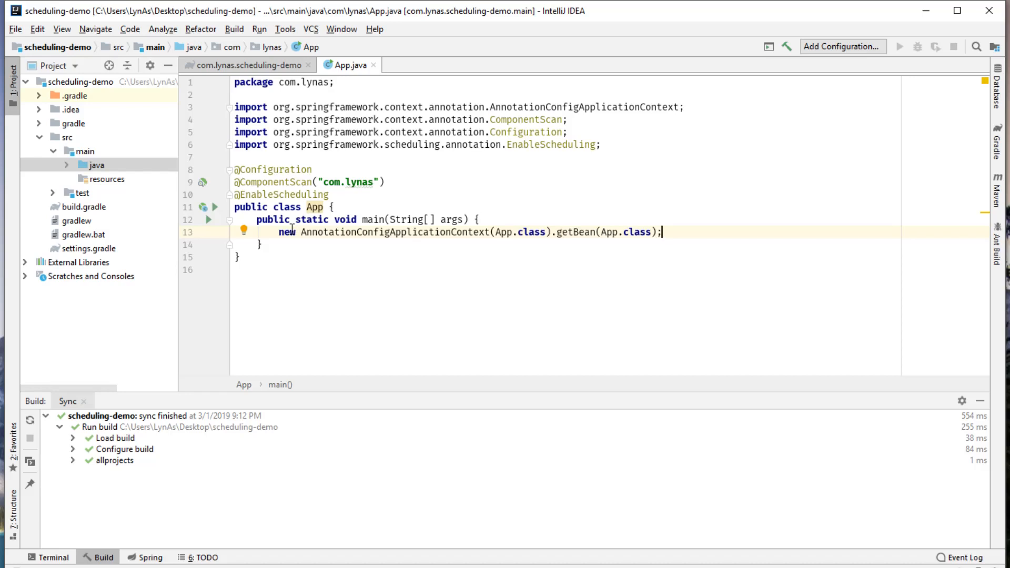
mouse_move(298, 296)
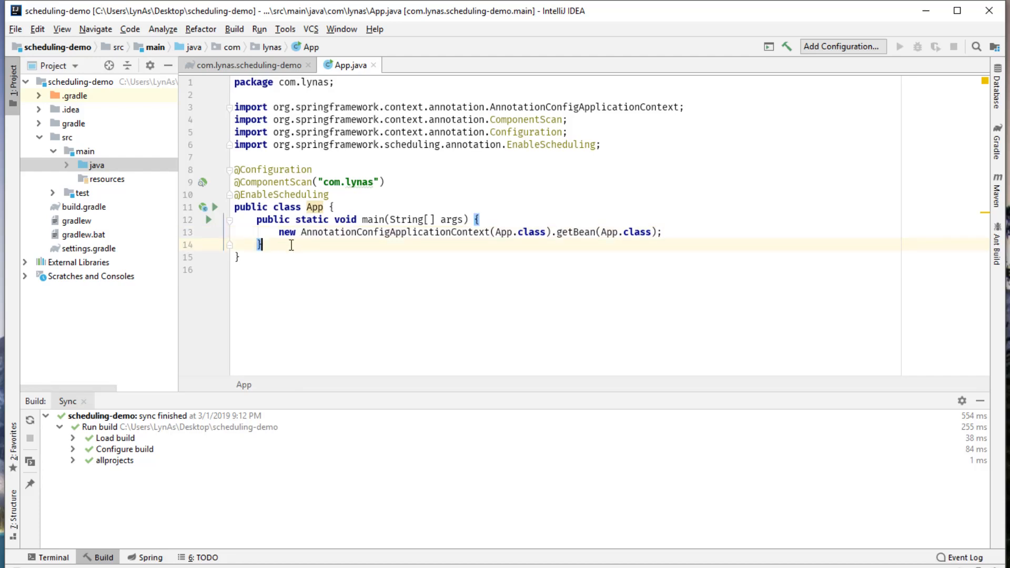
mouse_move(273, 262)
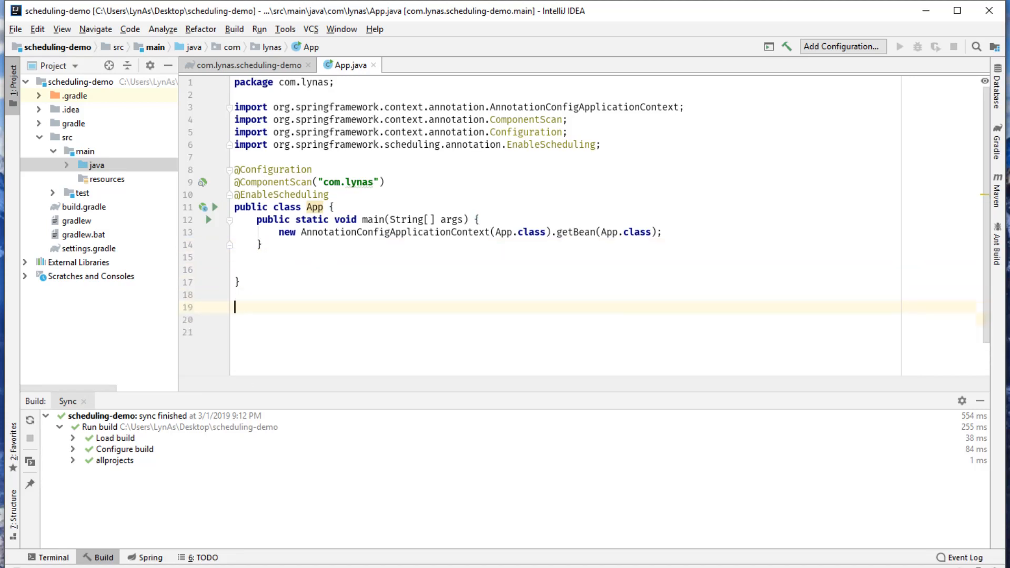
text(class)
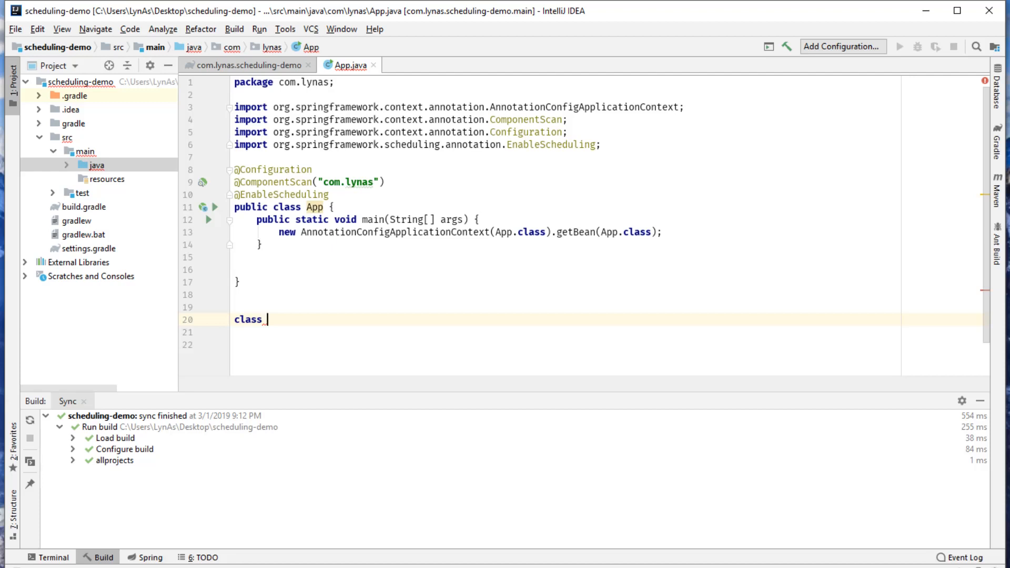
mouse_move(275, 283)
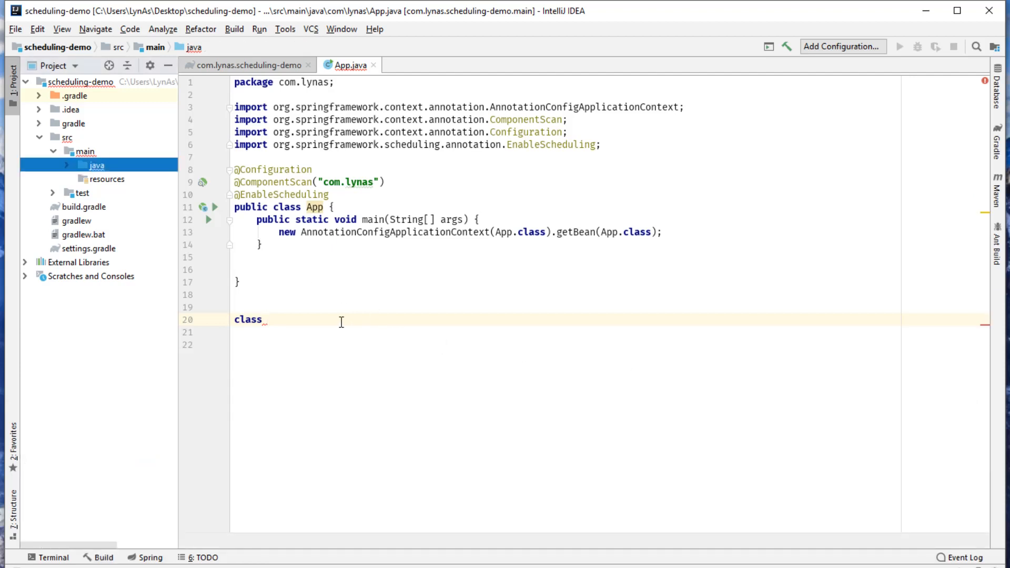
text(Scheduller{)
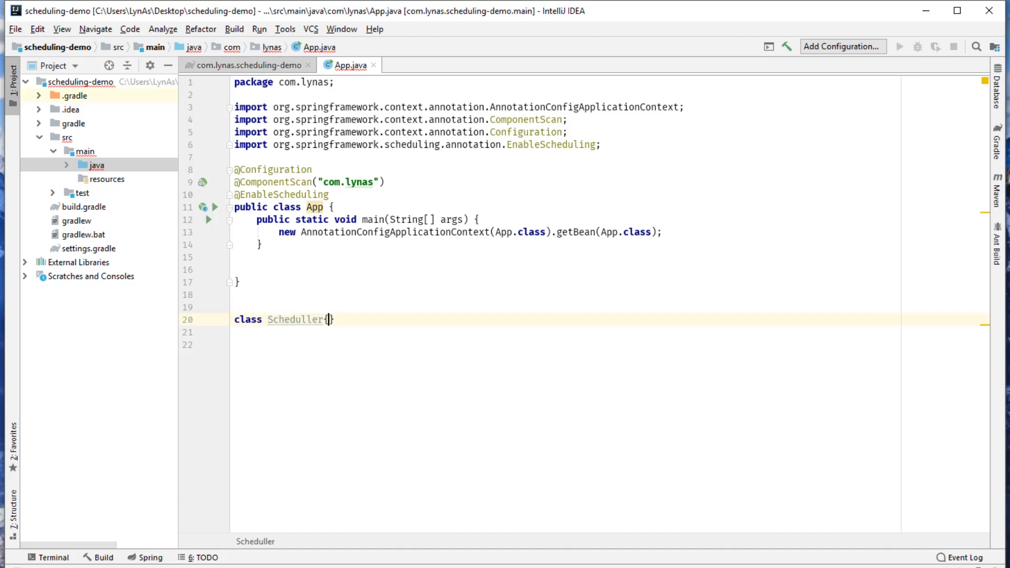
text(@)
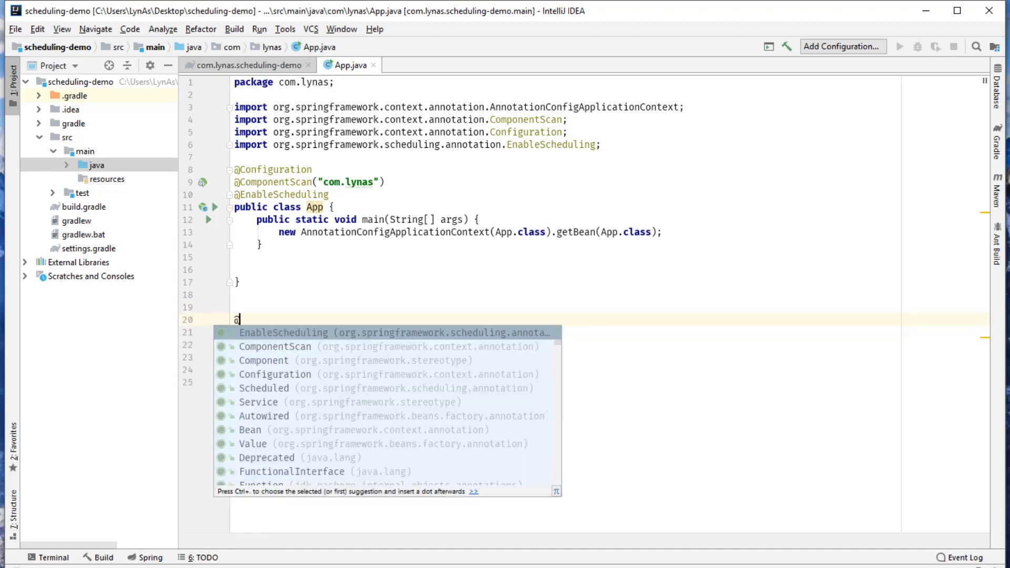
text(Component)
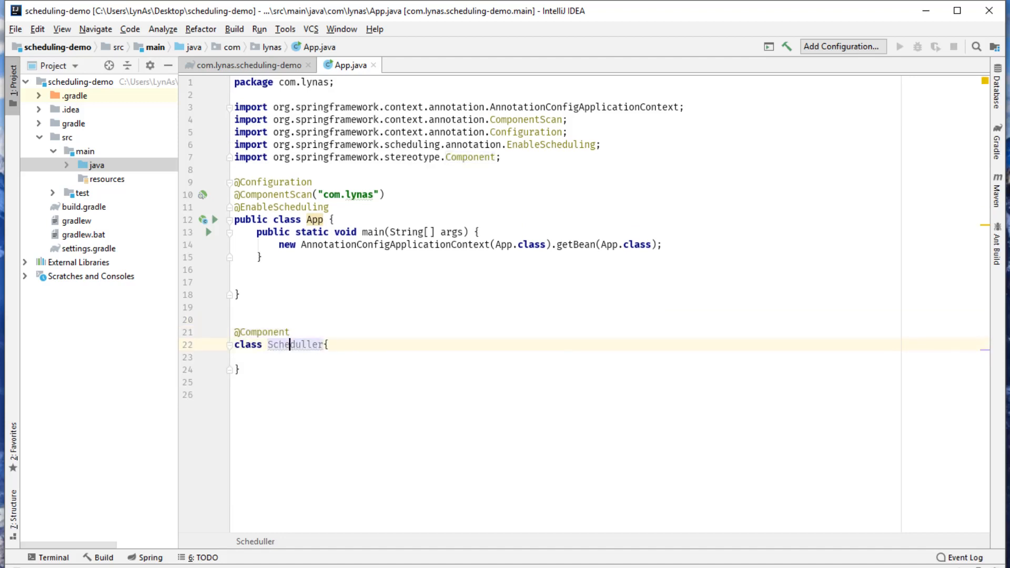
key(Enter)
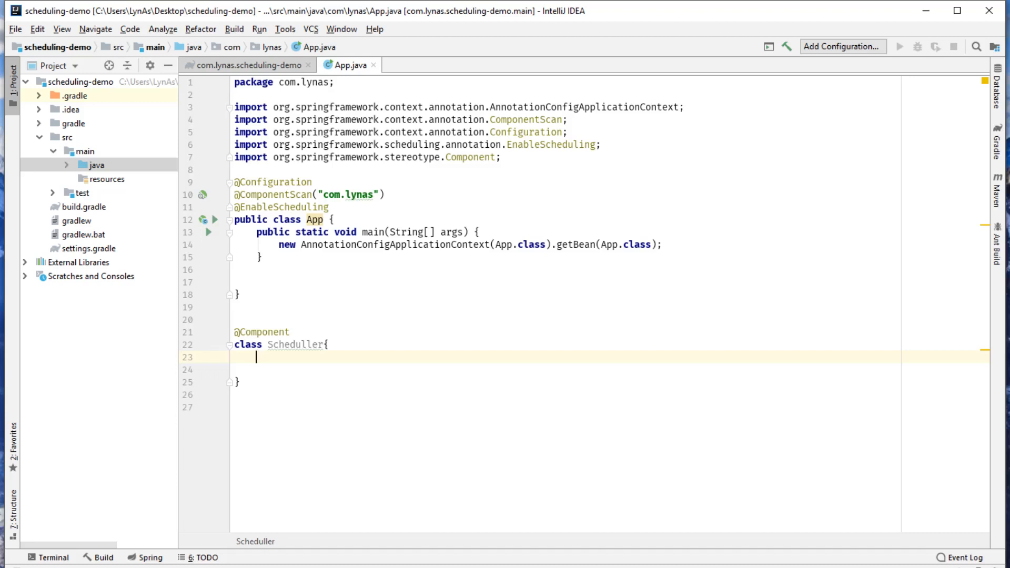
key(enter)
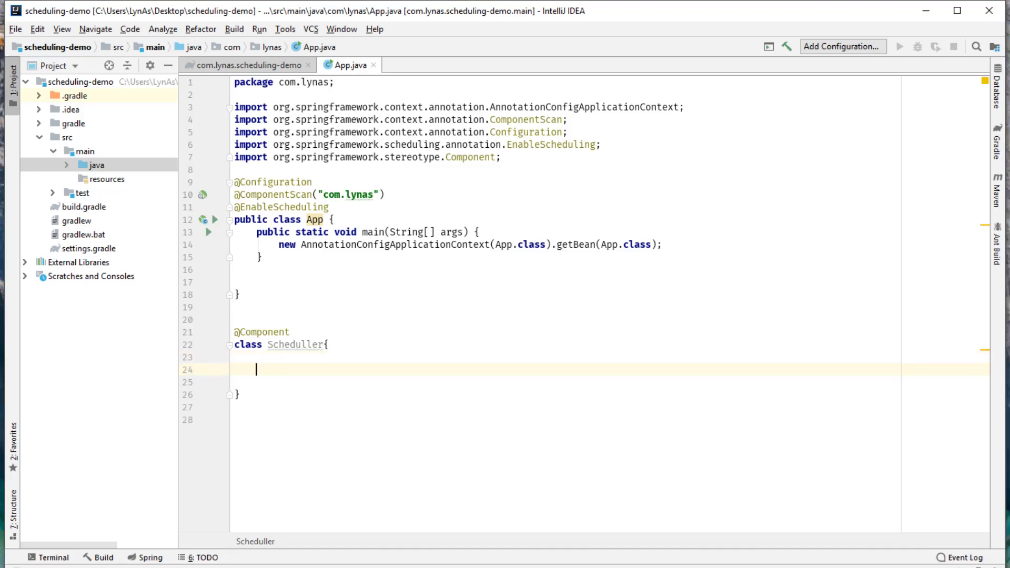
text(p)
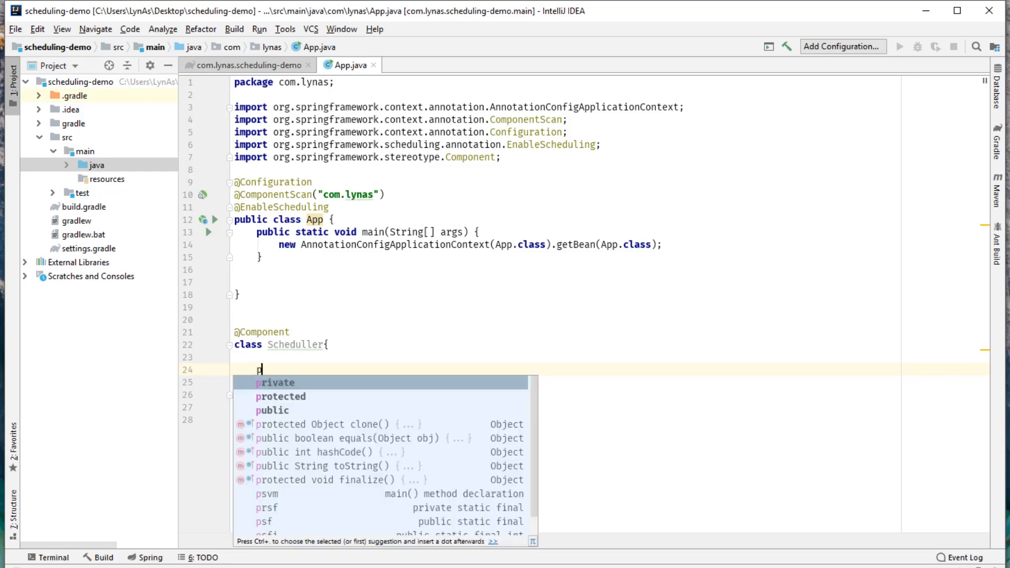
text(ublic vb)
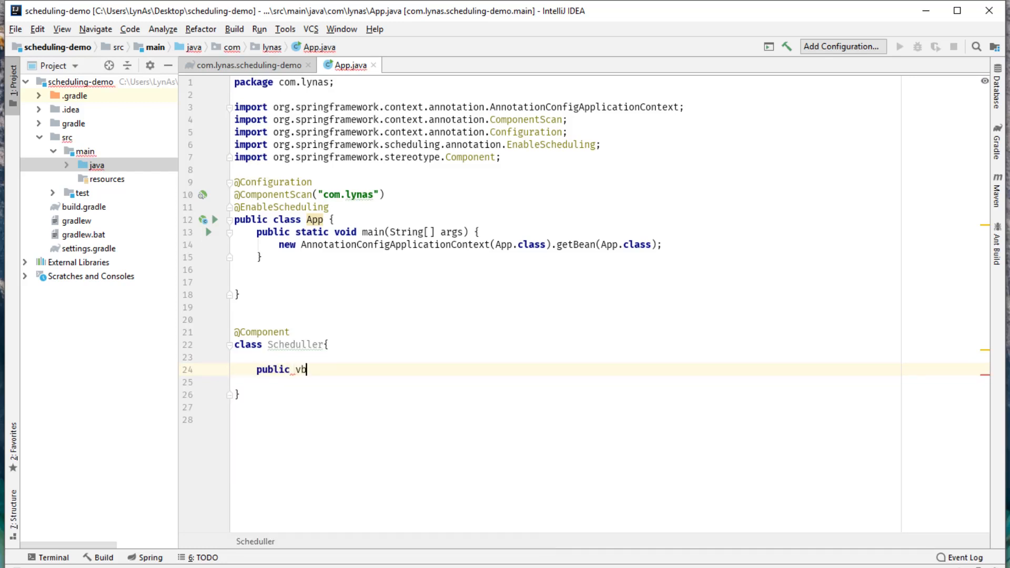
text(oid)
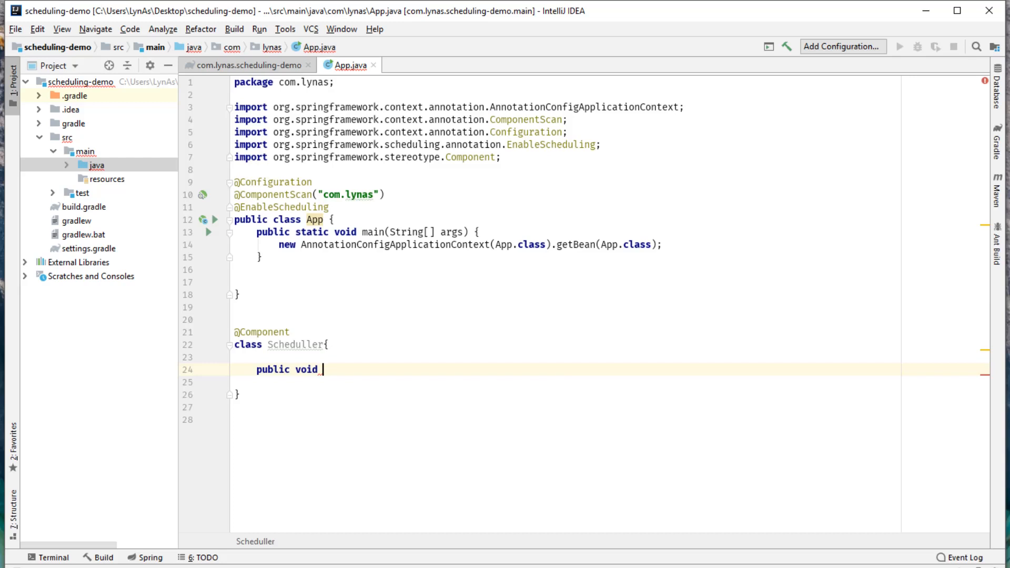
text(m1())
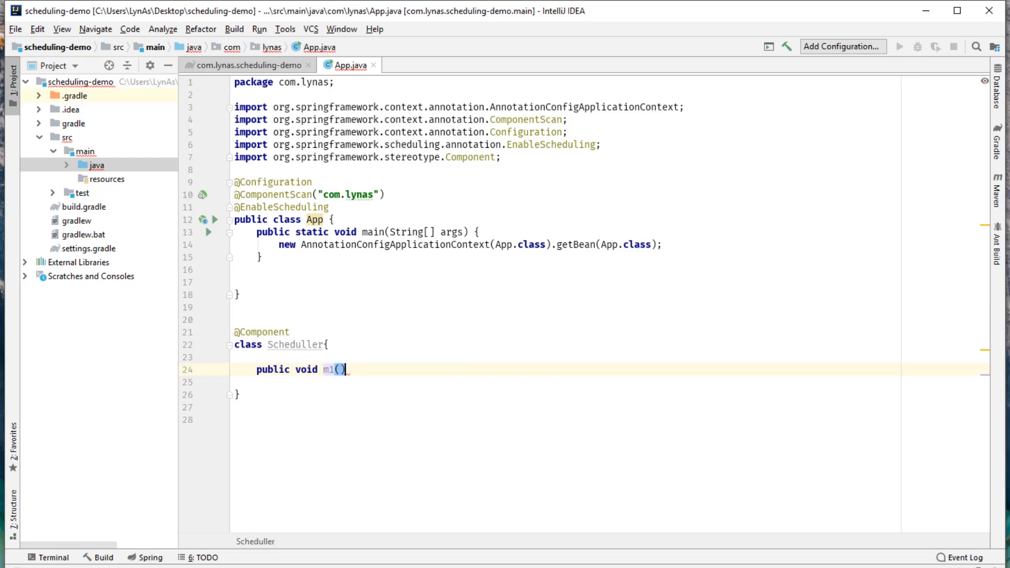
text({)
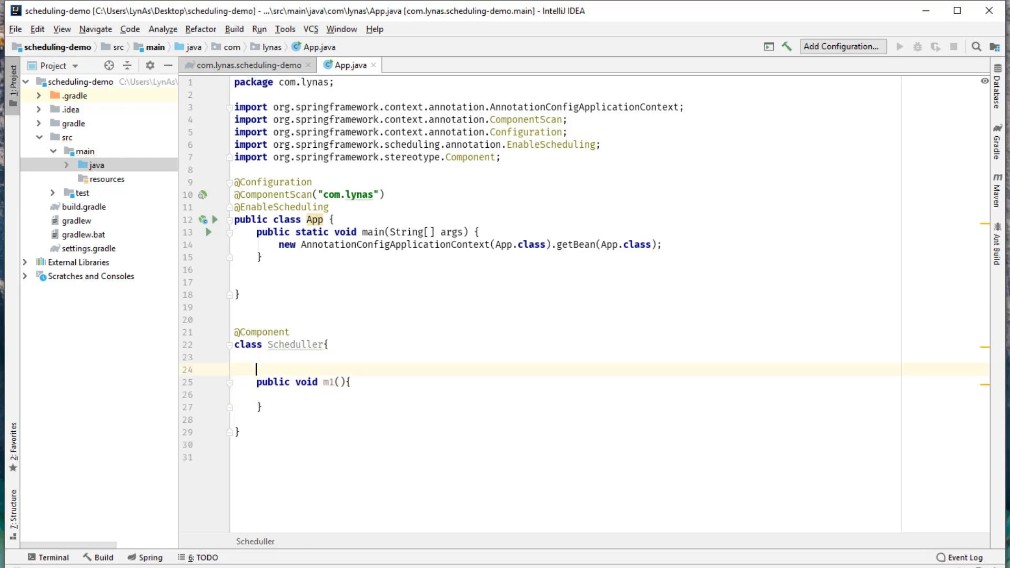
text(@Scheduled)
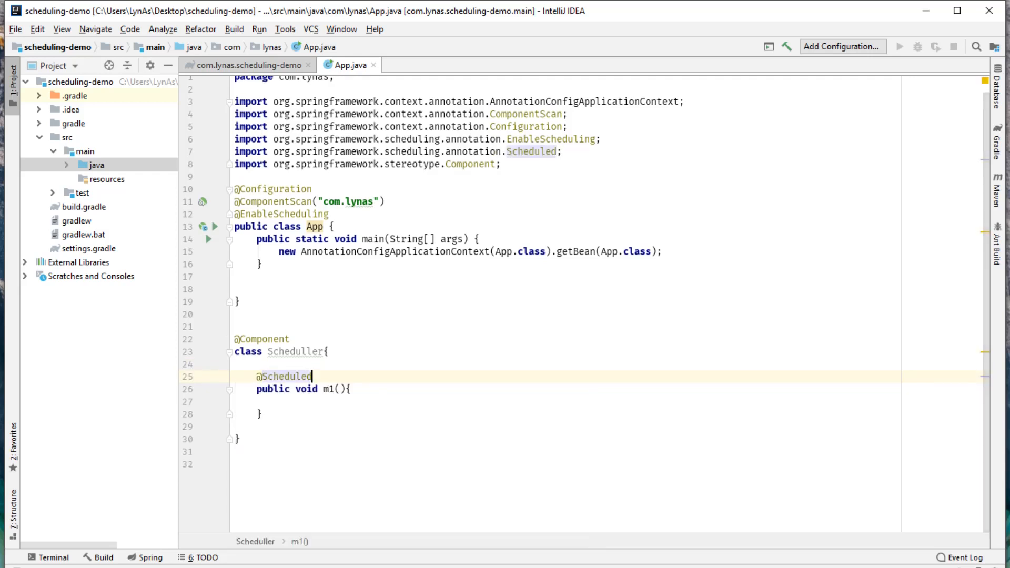
text(())
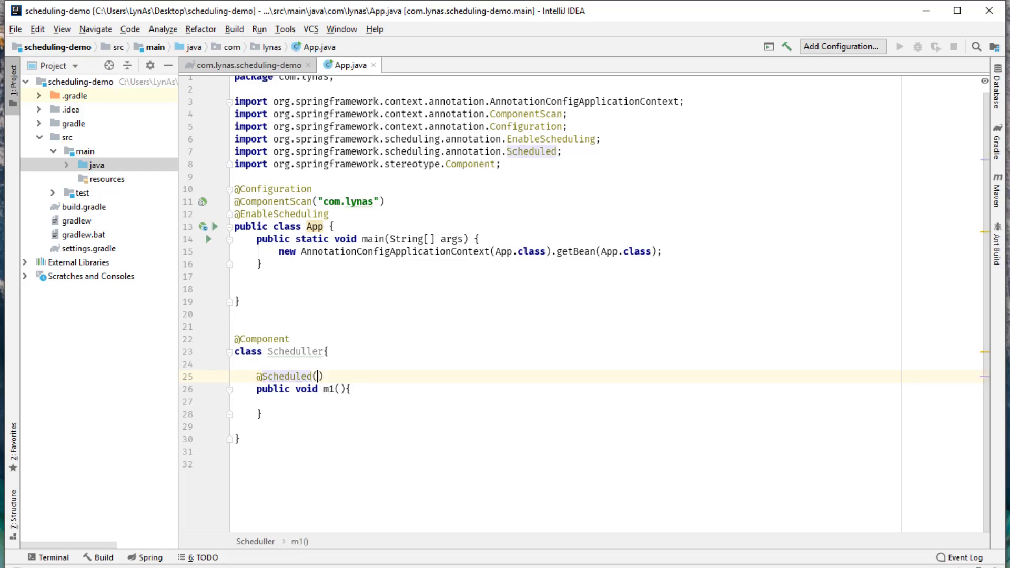
click(318, 377)
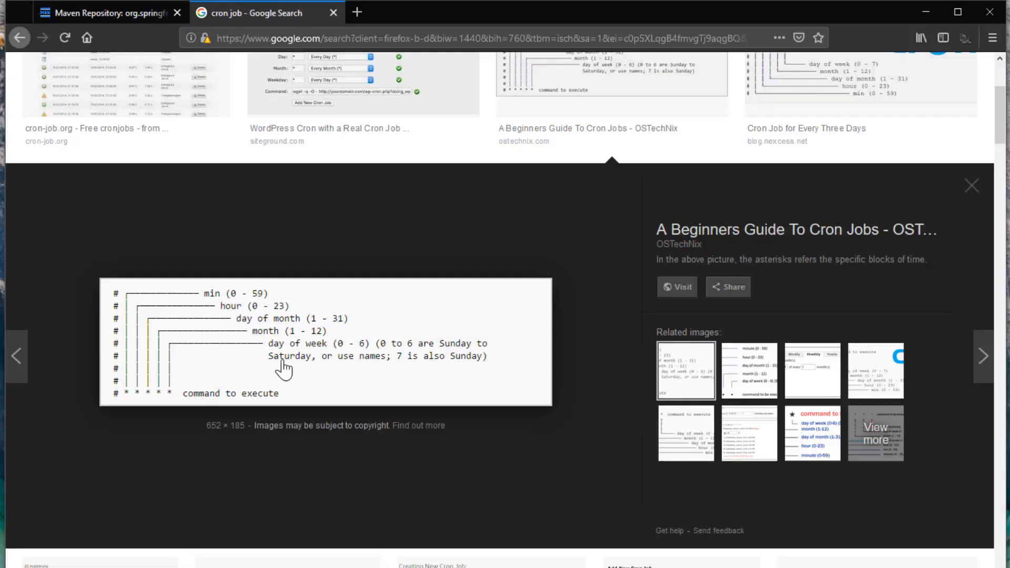
mouse_move(219, 296)
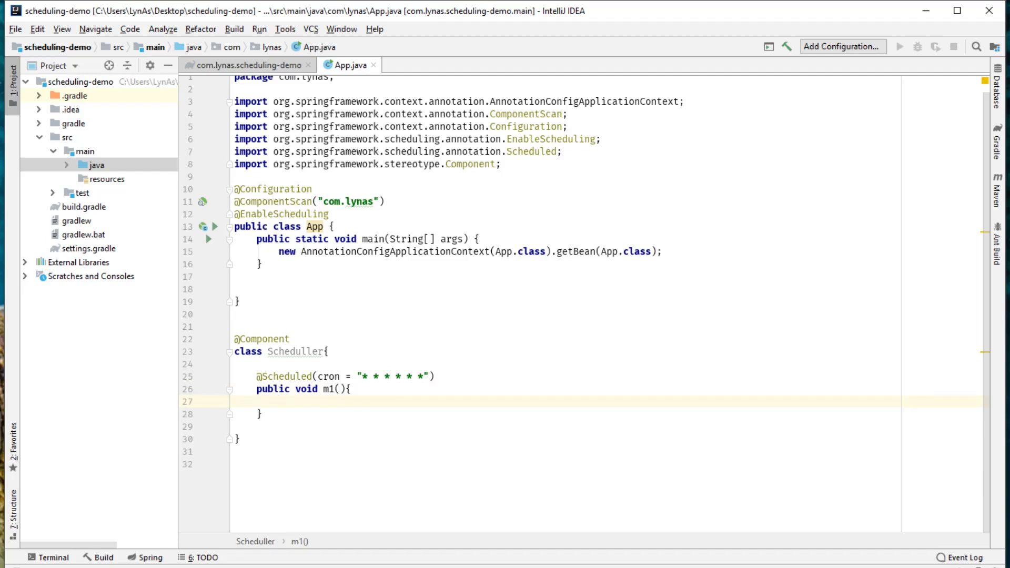
Make m1 print "every sec : "+System.nanoTime() via the sout template
text(sout)
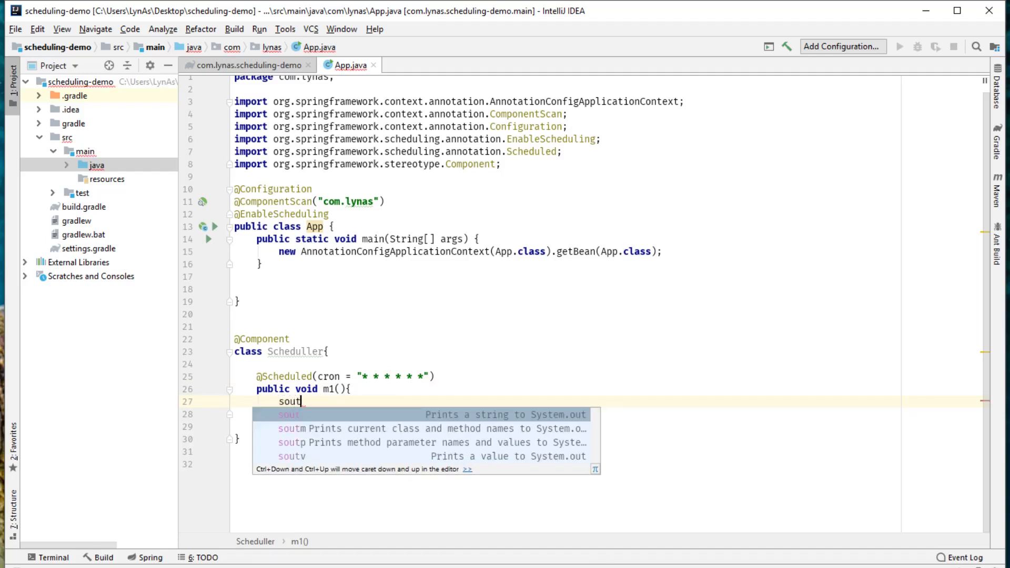
key(Tab)
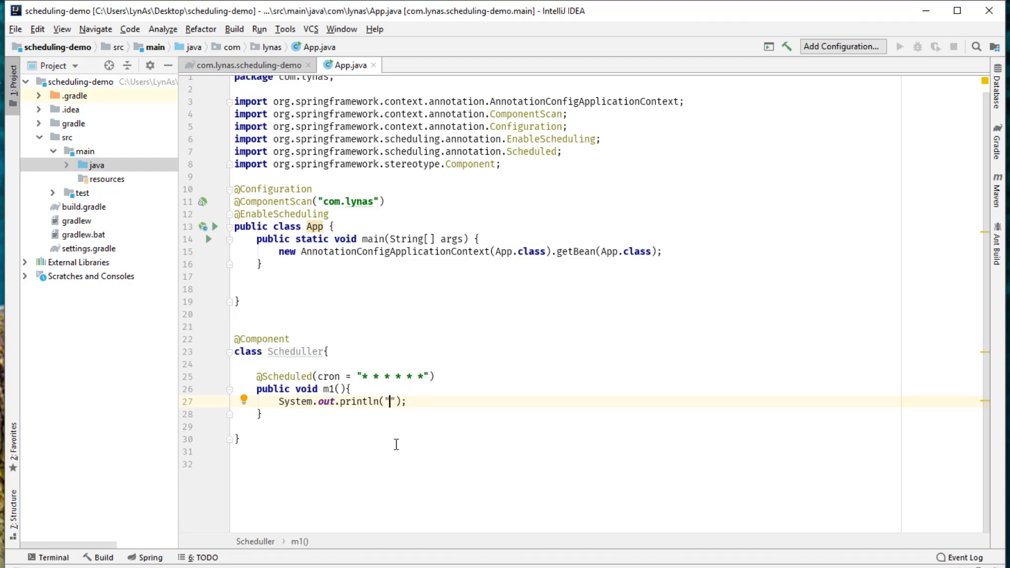
text(every)
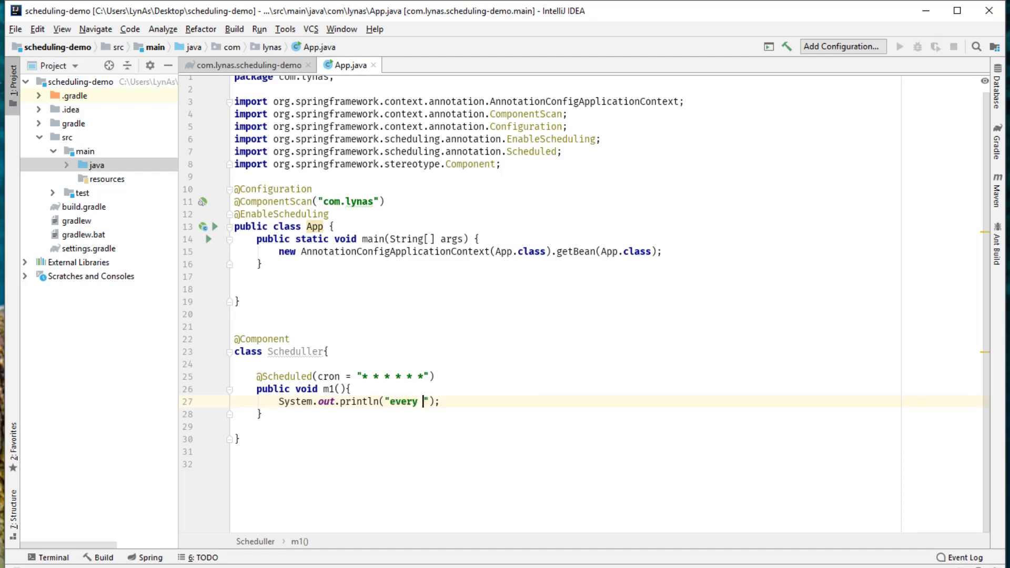
text(sec)
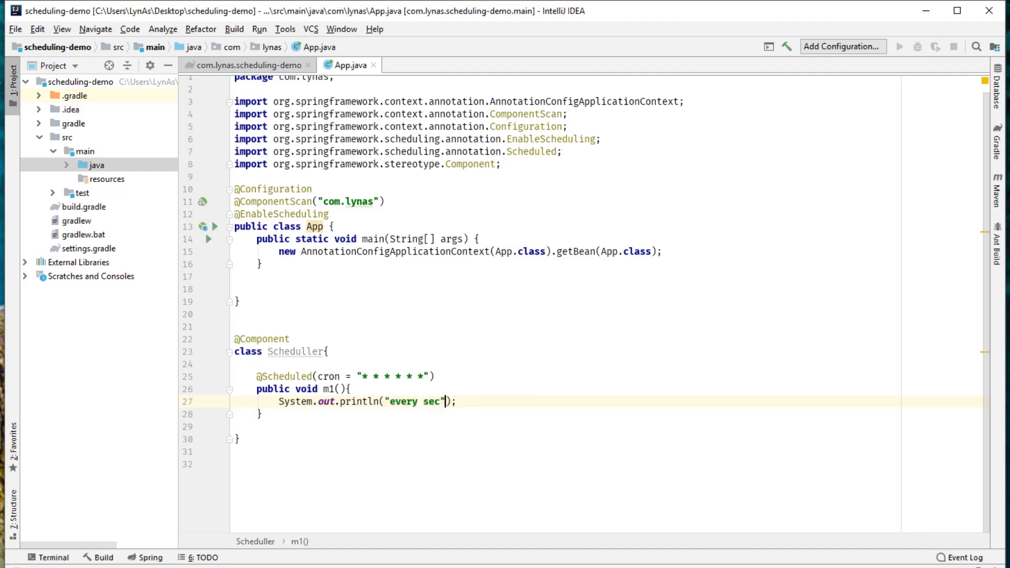
text(+System)
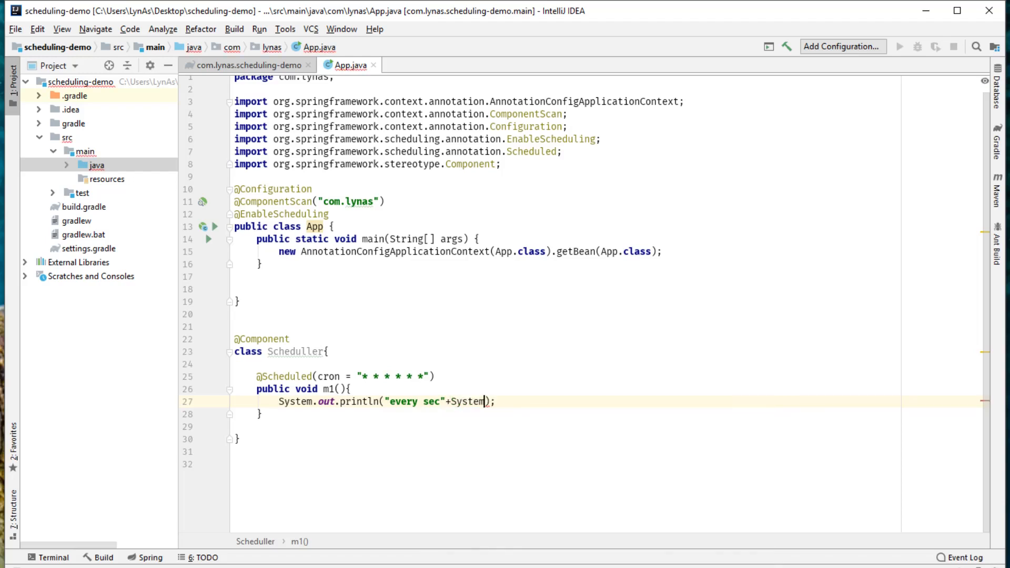
text(nanoTime())
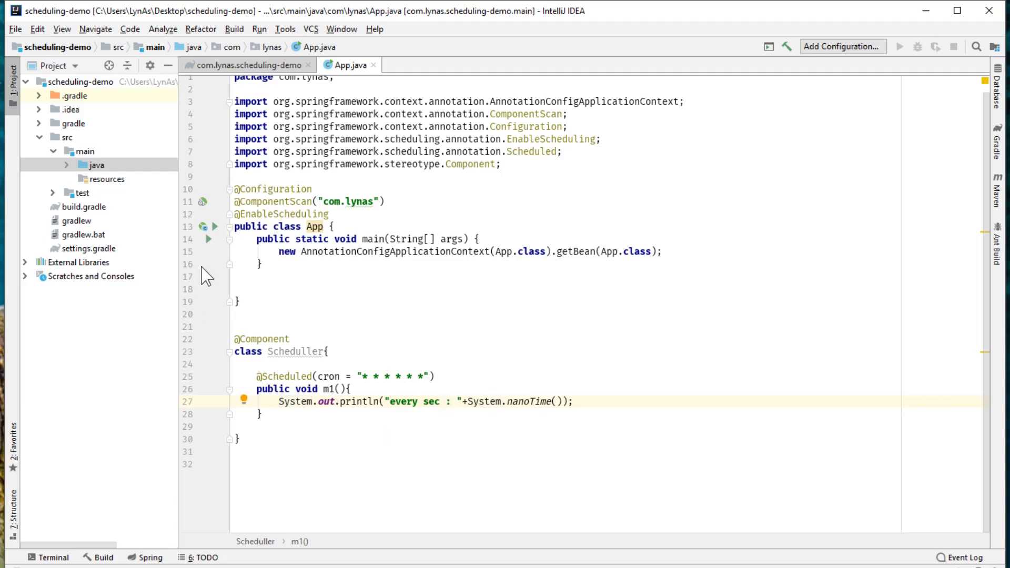
Run App.main() from the gutter, see the 'every sec' output, then stop the run
click(221, 226)
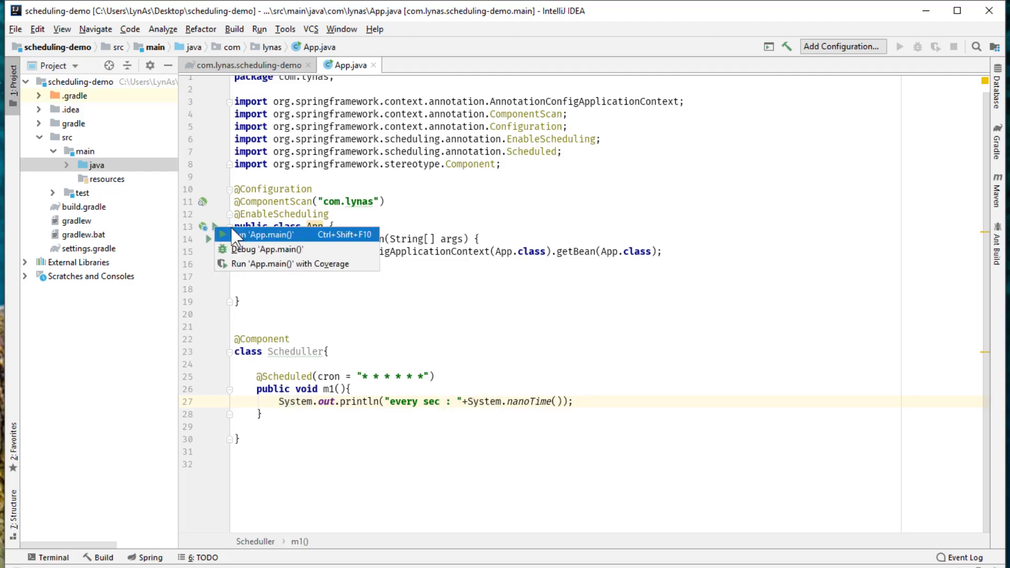
click(262, 234)
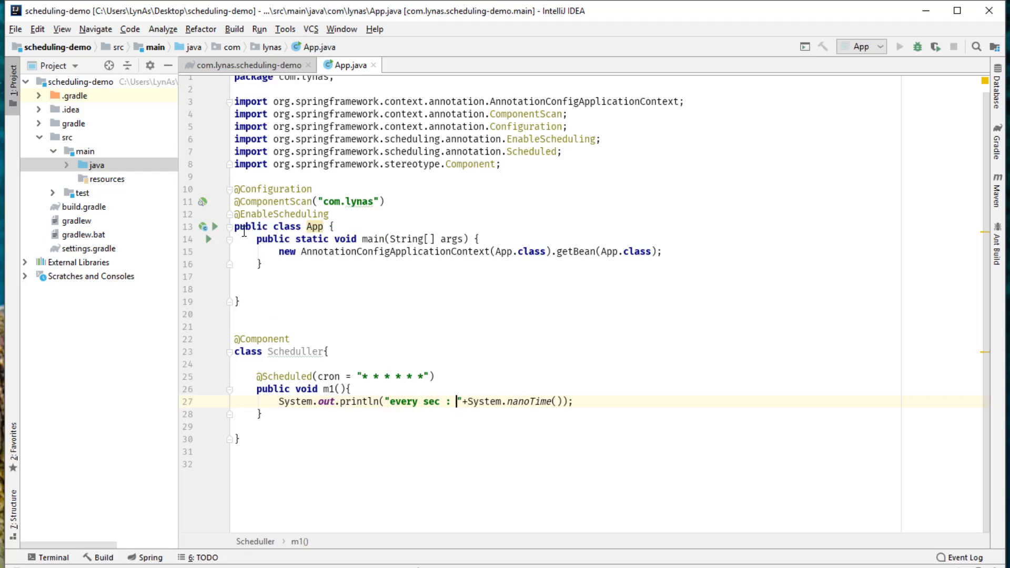
click(901, 46)
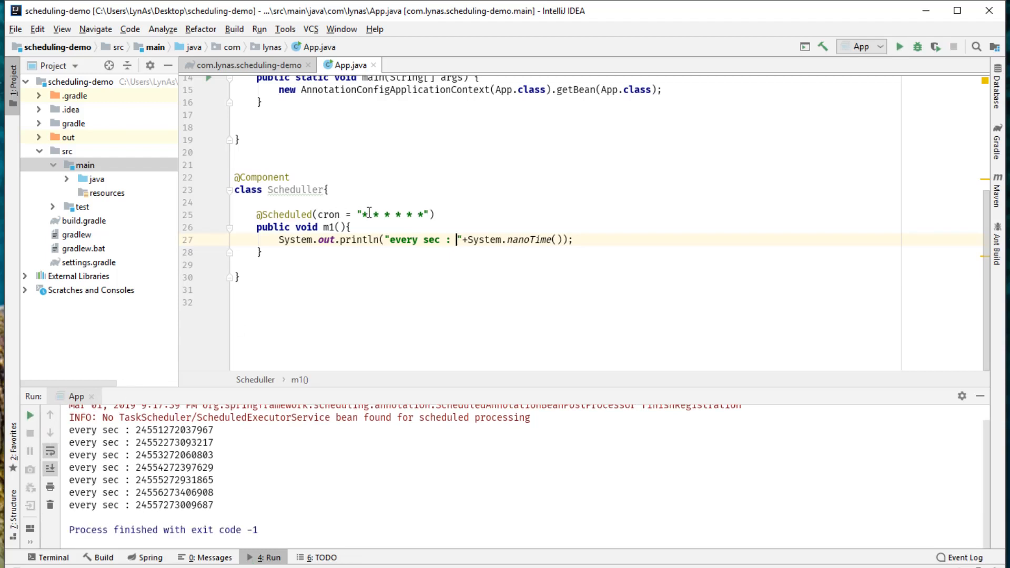
Try seconds-field cron values like */2 and 5,10, settling on "*/5 * * * * *" for m1
text(/)
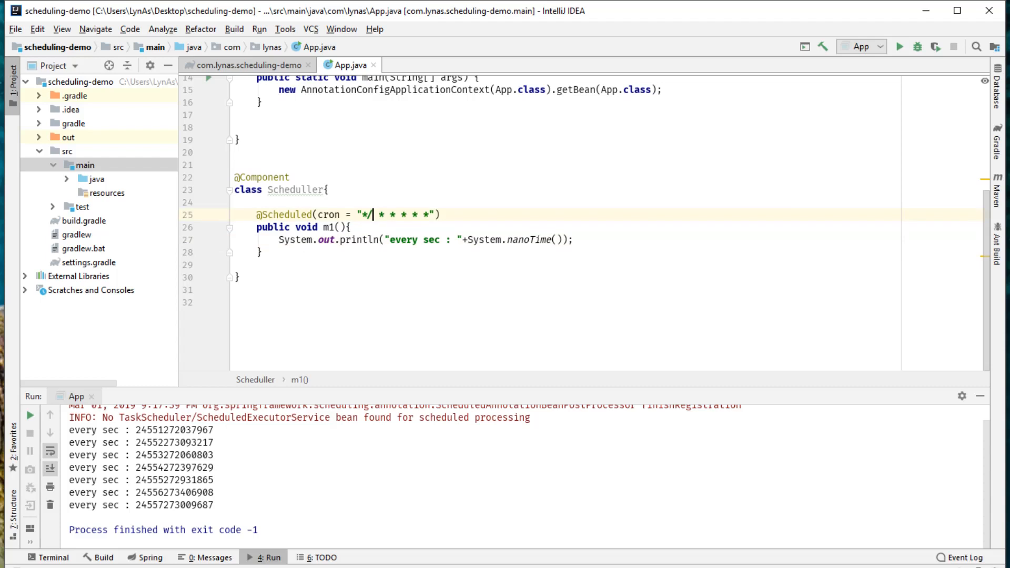
text(2)
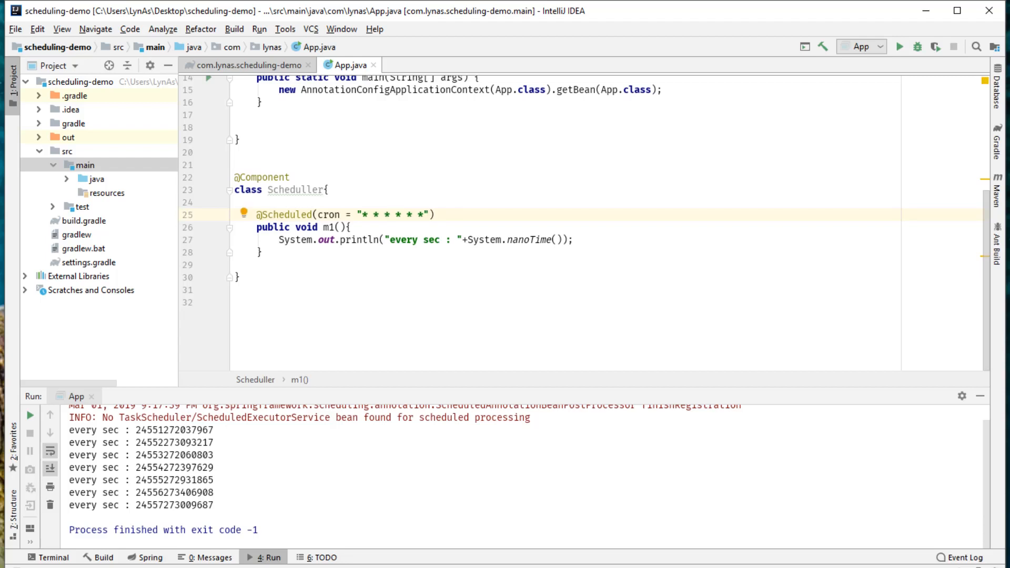
text(*/2)
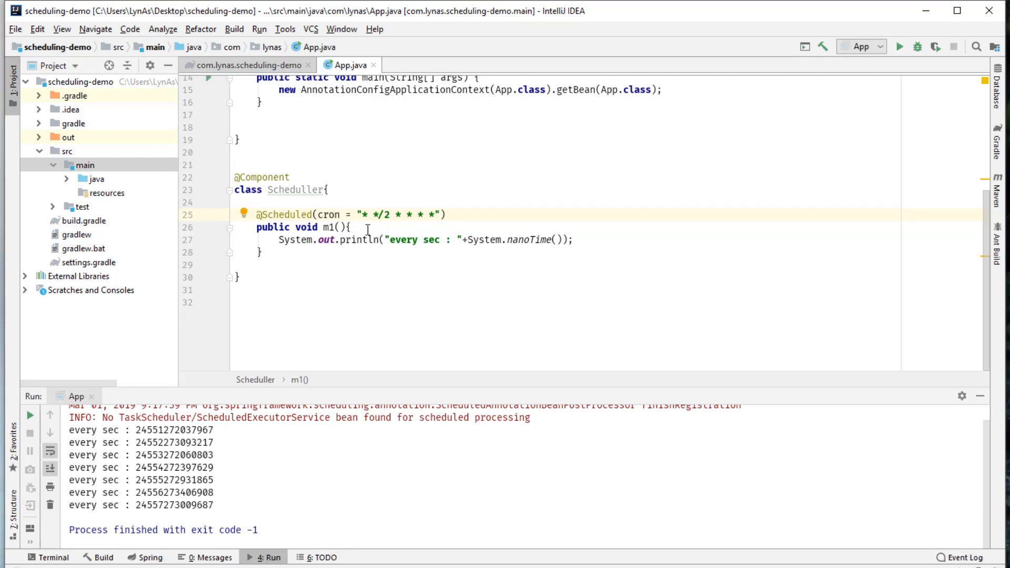
mouse_move(326, 319)
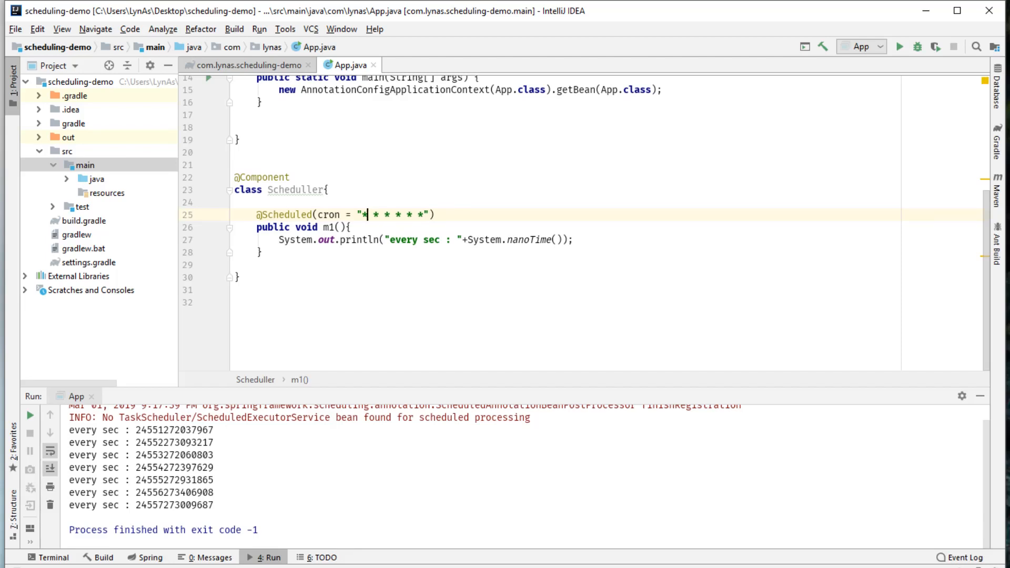
text(5)
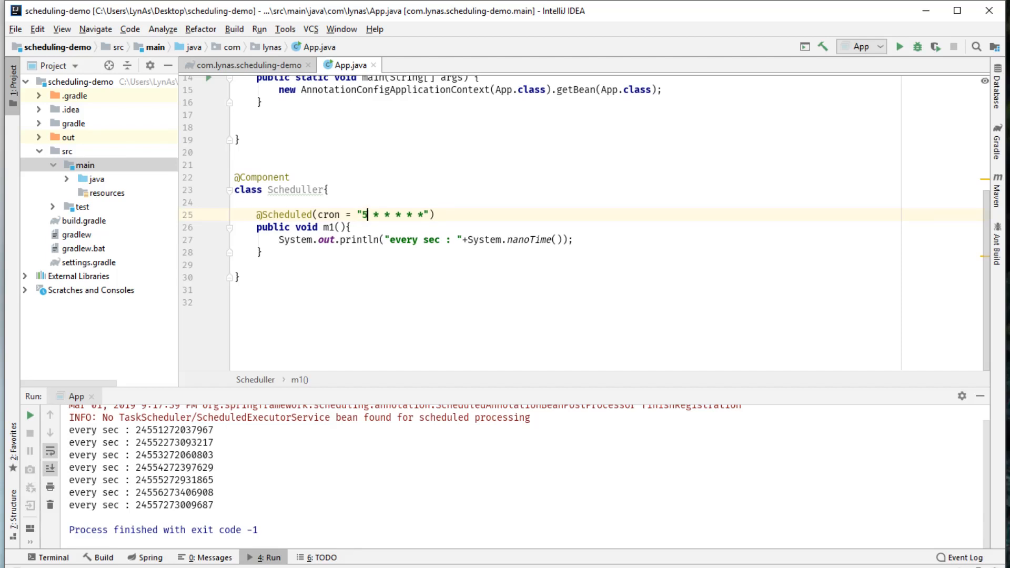
text(,10)
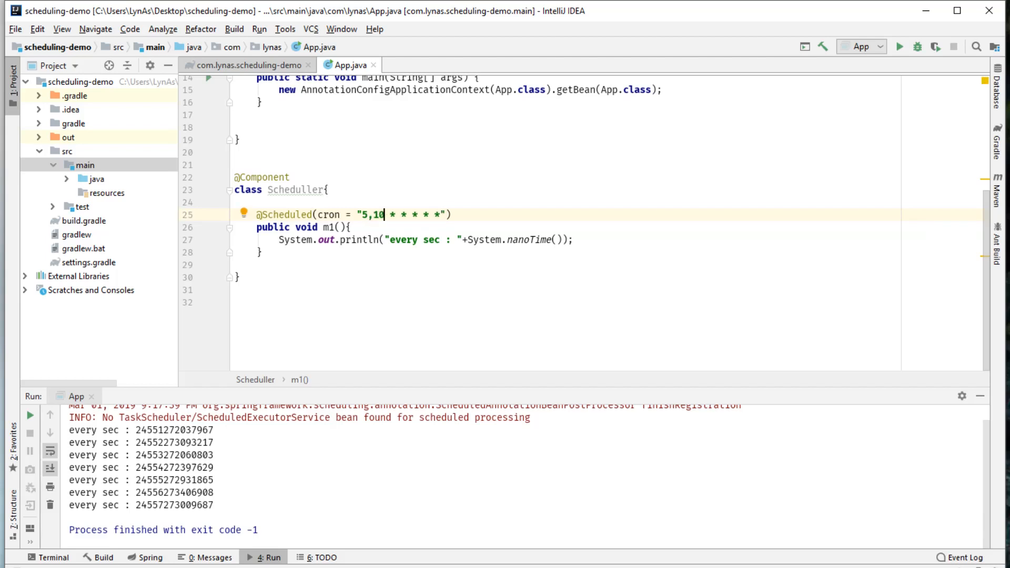
key(BackSpace)
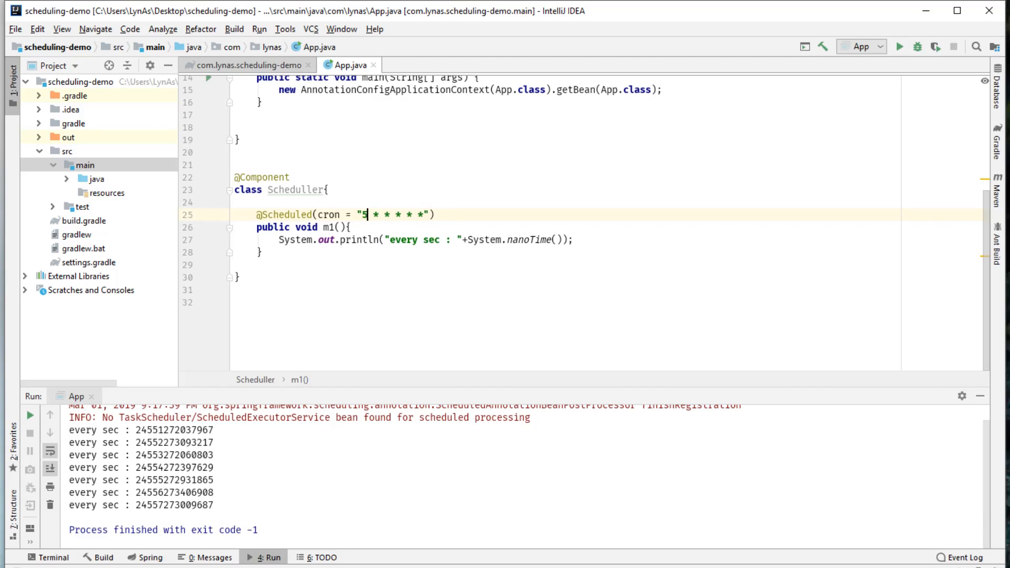
text(*)
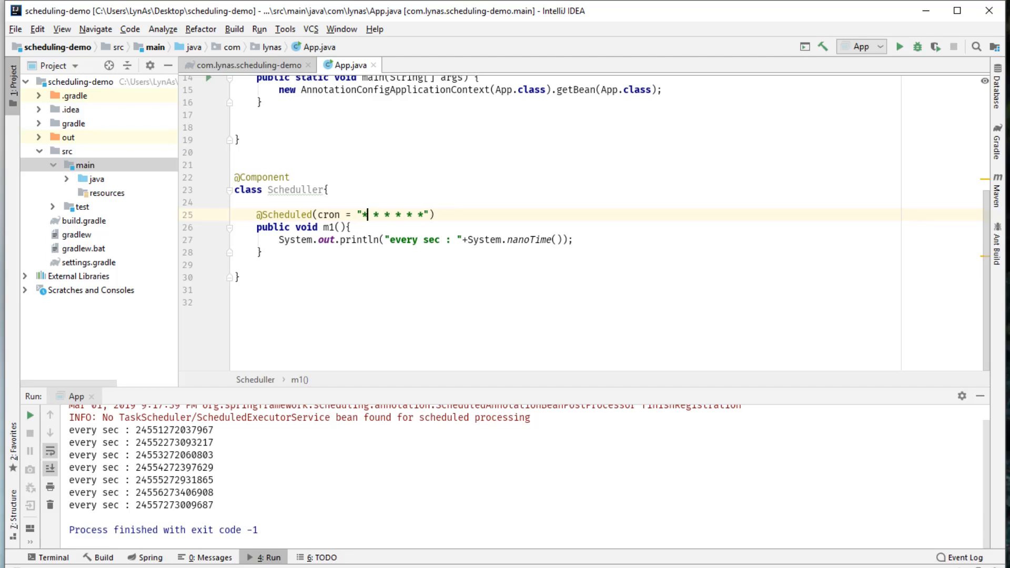
text(/5)
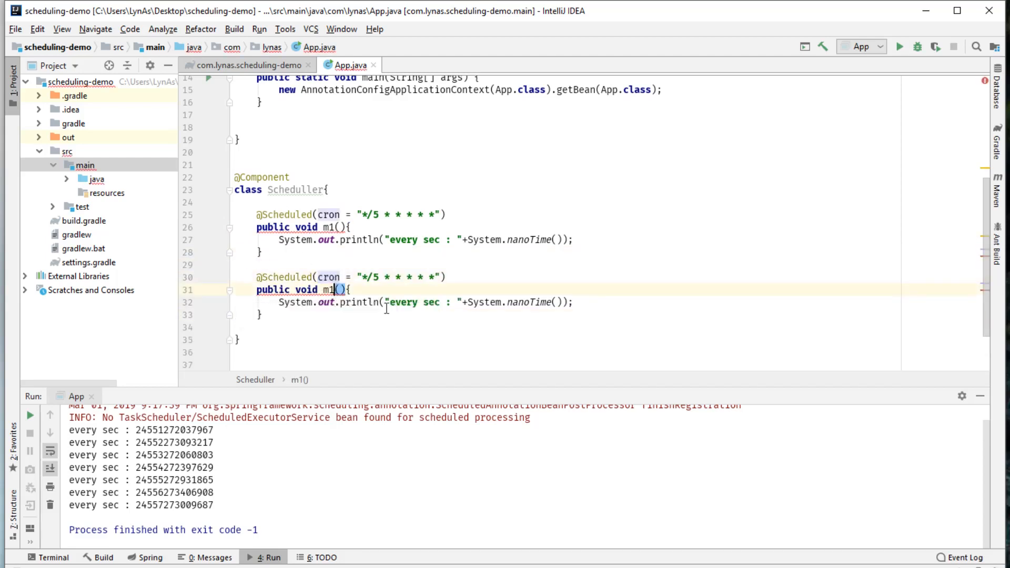
text(2)
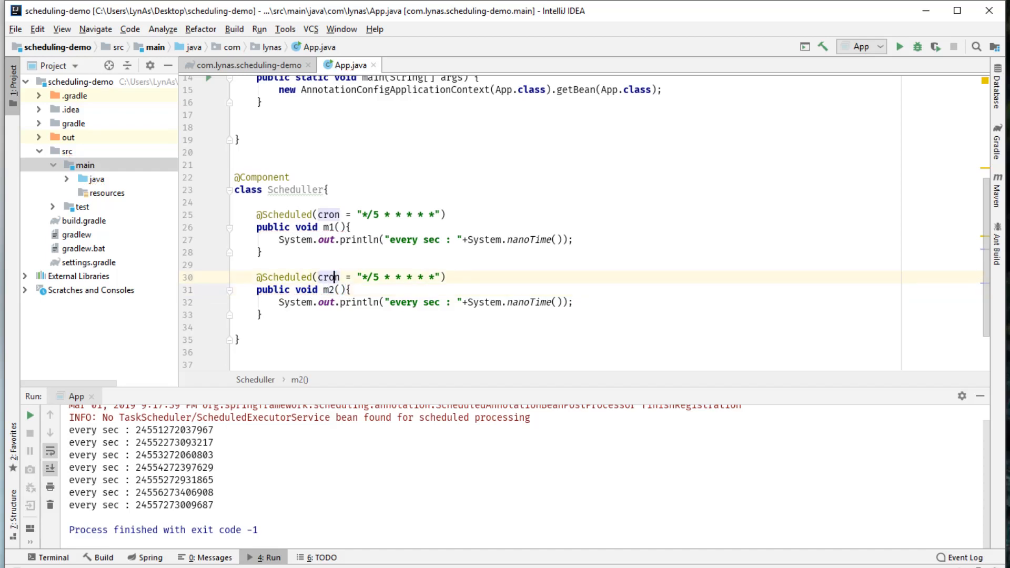
double_click(328, 276)
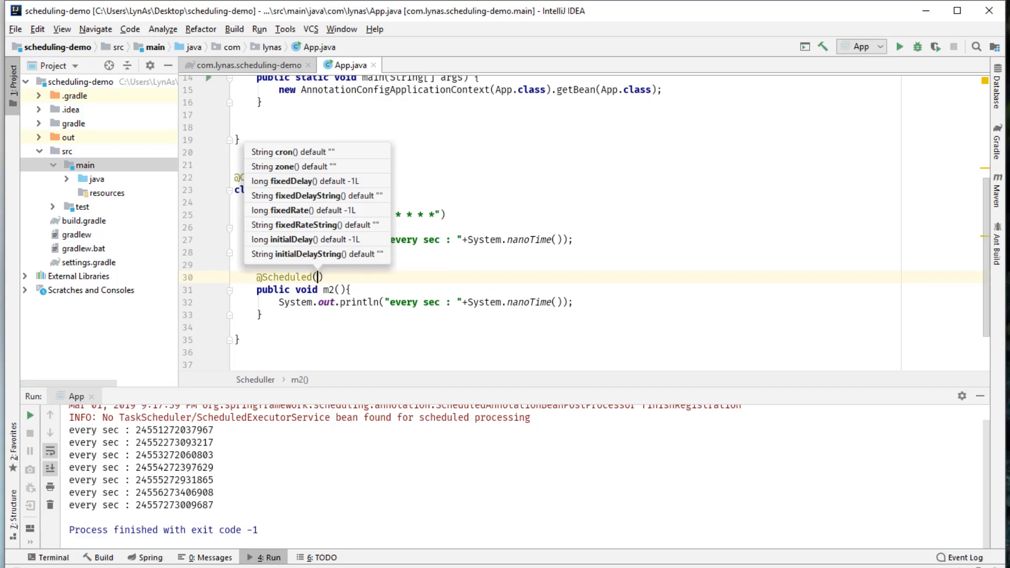
text(fixedRate =)
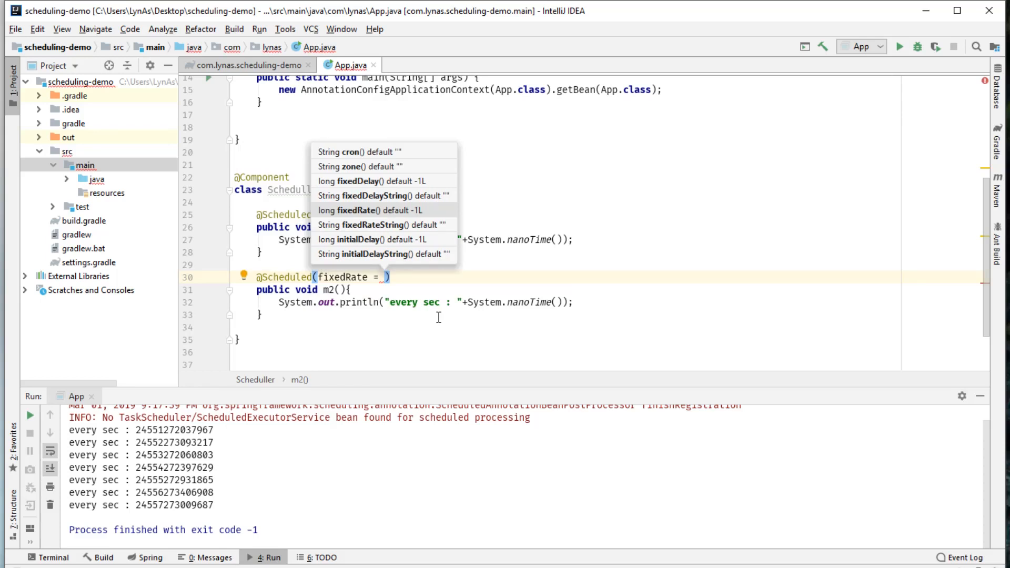
text(20)
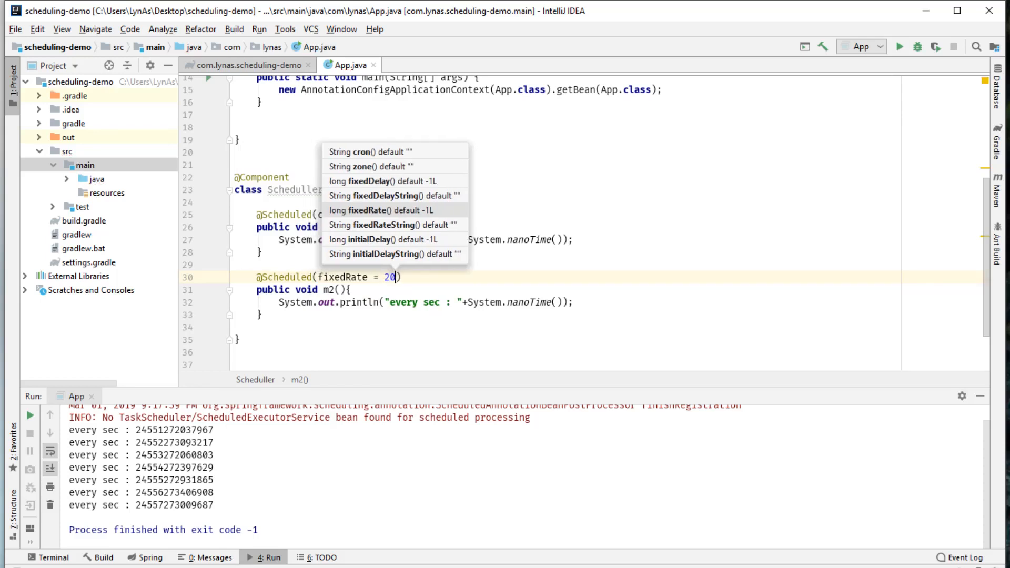
text(00)
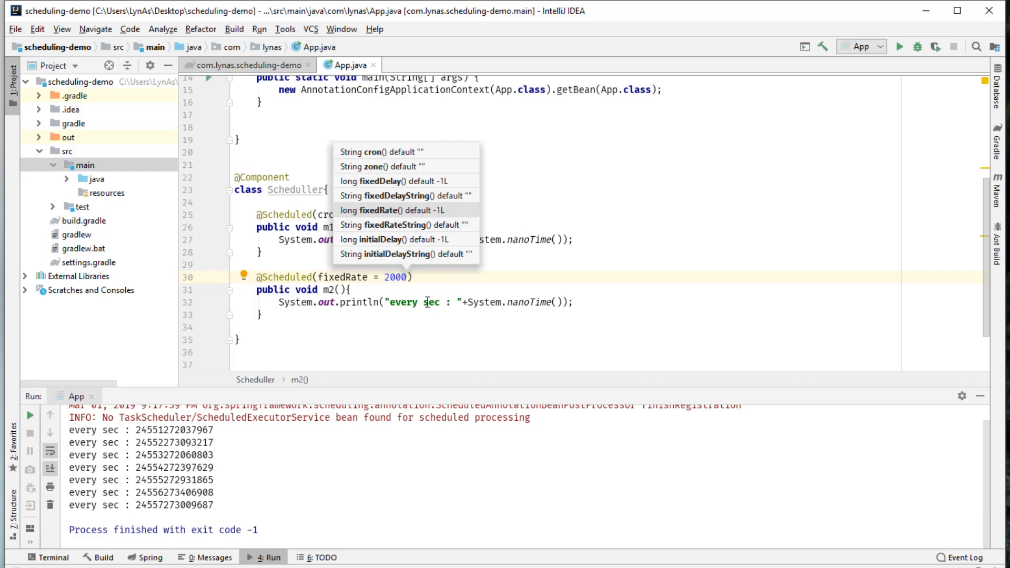
mouse_move(360, 313)
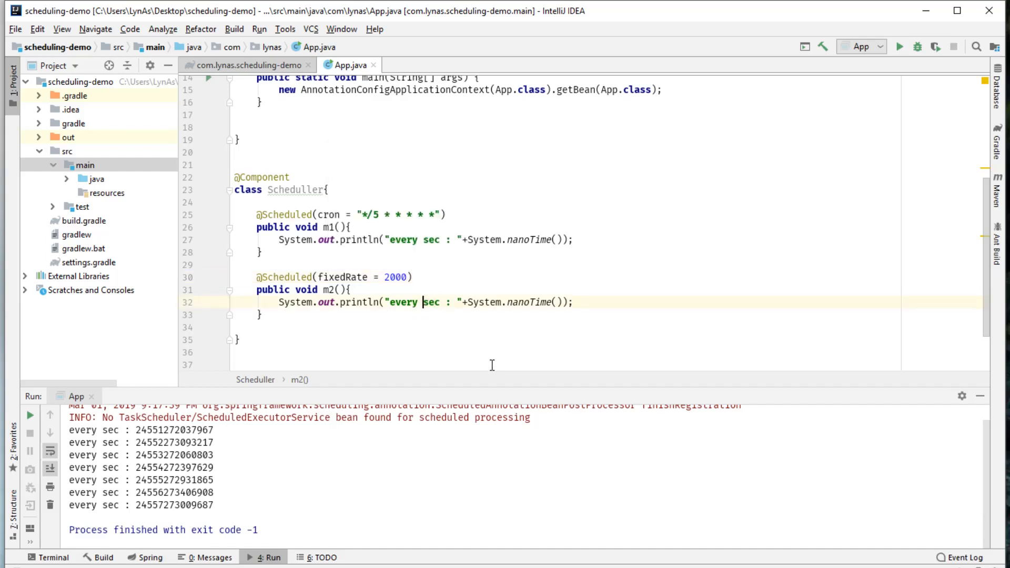
Label m2's message 'every 2 sec' and run App to see both schedules interleave in the console
text(2)
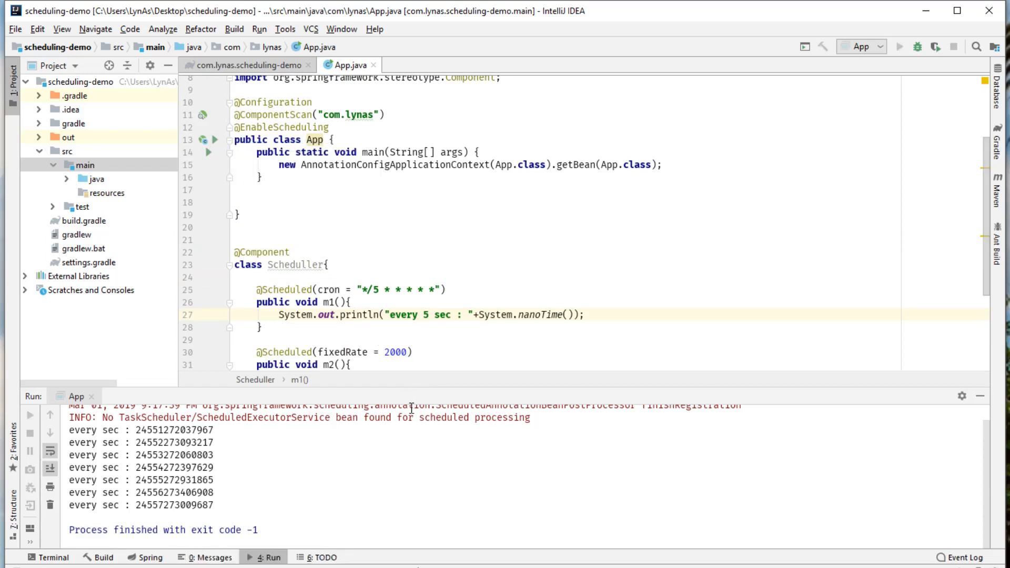
click(919, 46)
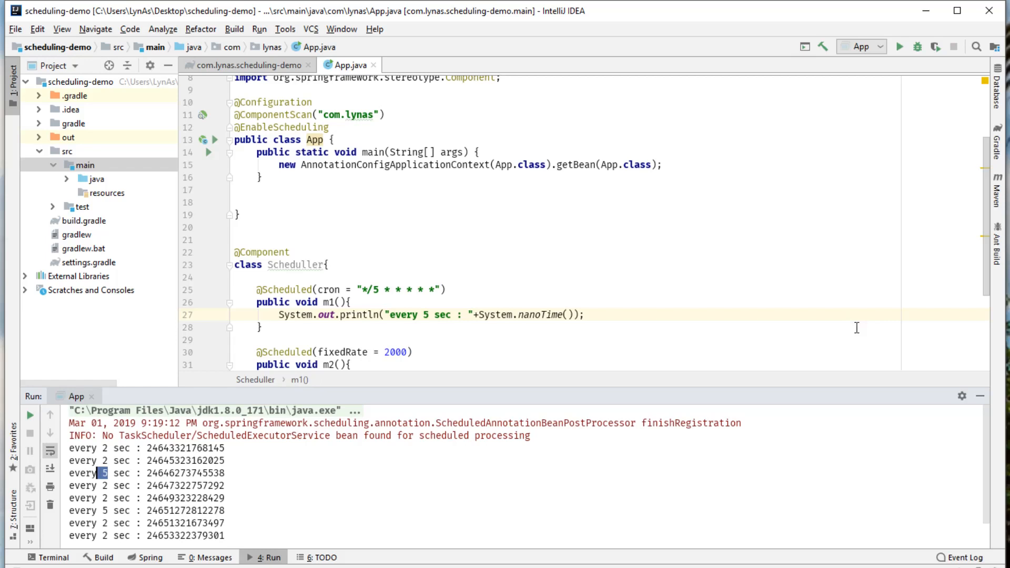
mouse_move(561, 369)
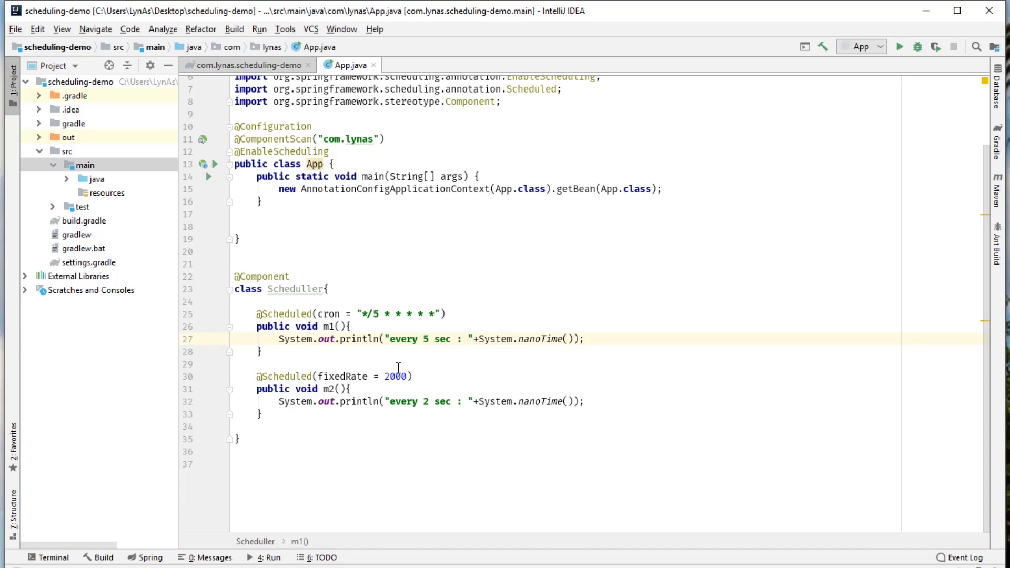
mouse_move(320, 164)
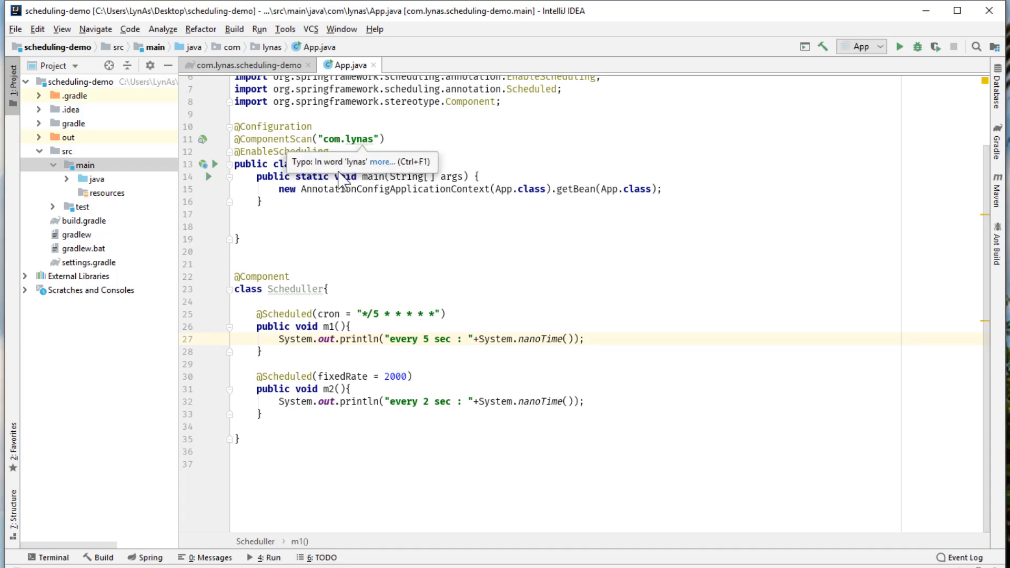
mouse_move(252, 318)
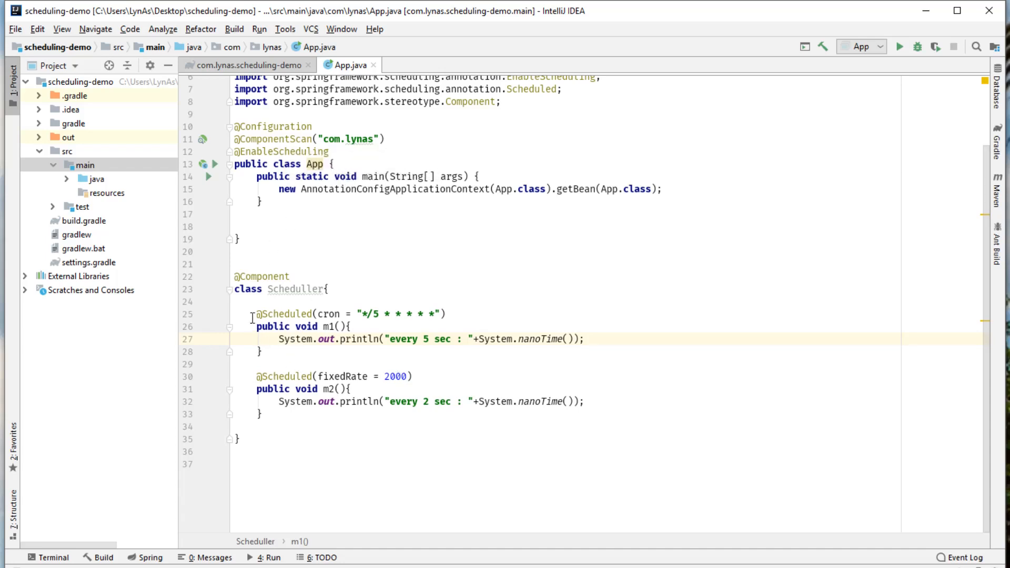
drag(255, 313, 277, 351)
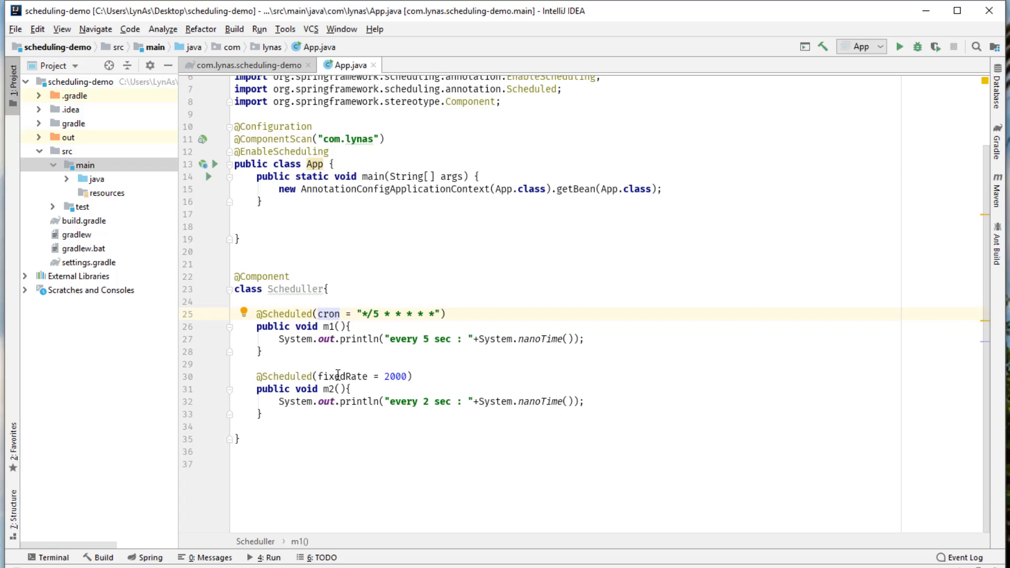
mouse_move(388, 320)
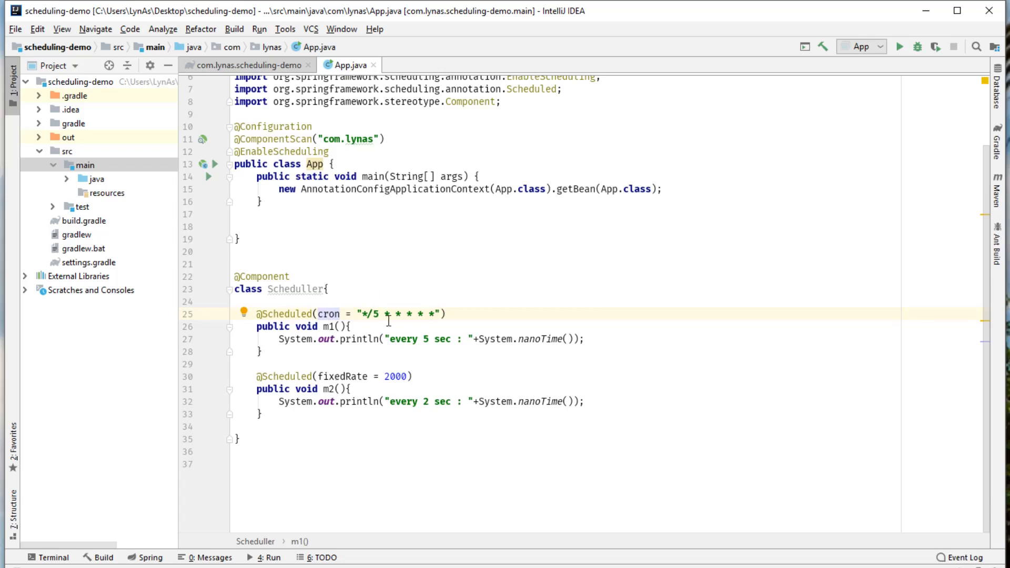